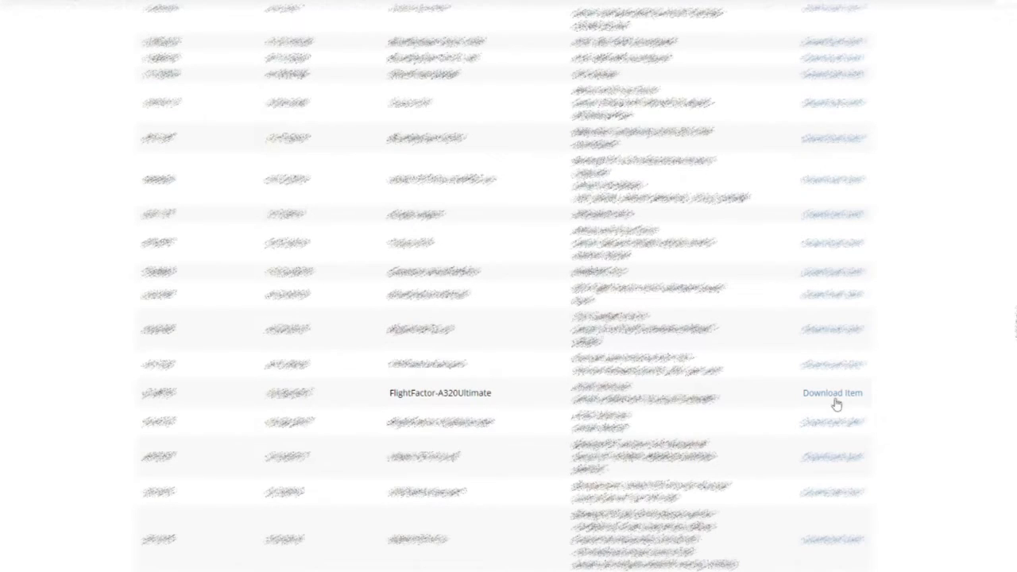
# - Get the FlightFactor A320Ultimate download item and expand Apply Coupon in the shopping cart
pyautogui.click(833, 392)
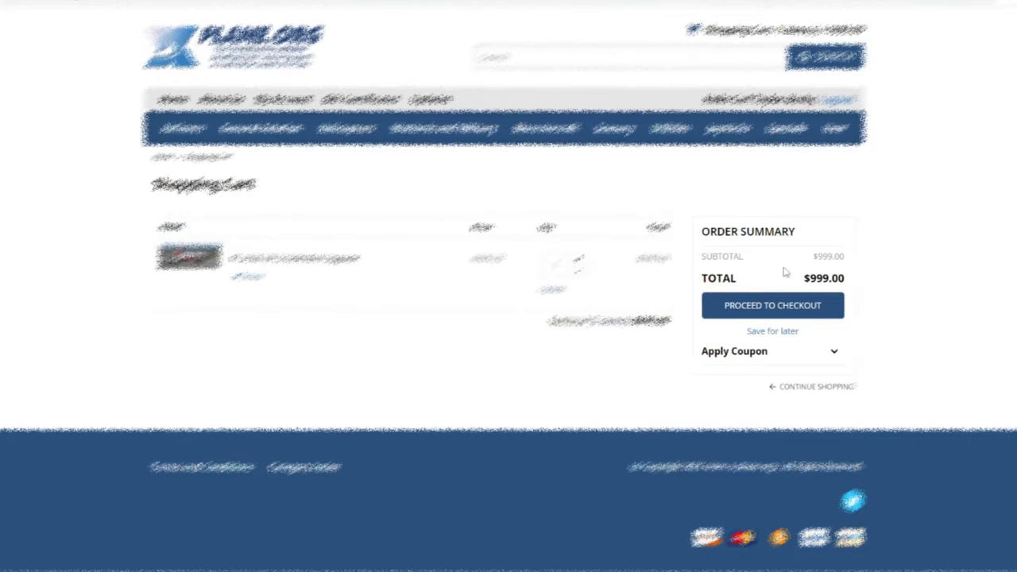
pyautogui.click(734, 351)
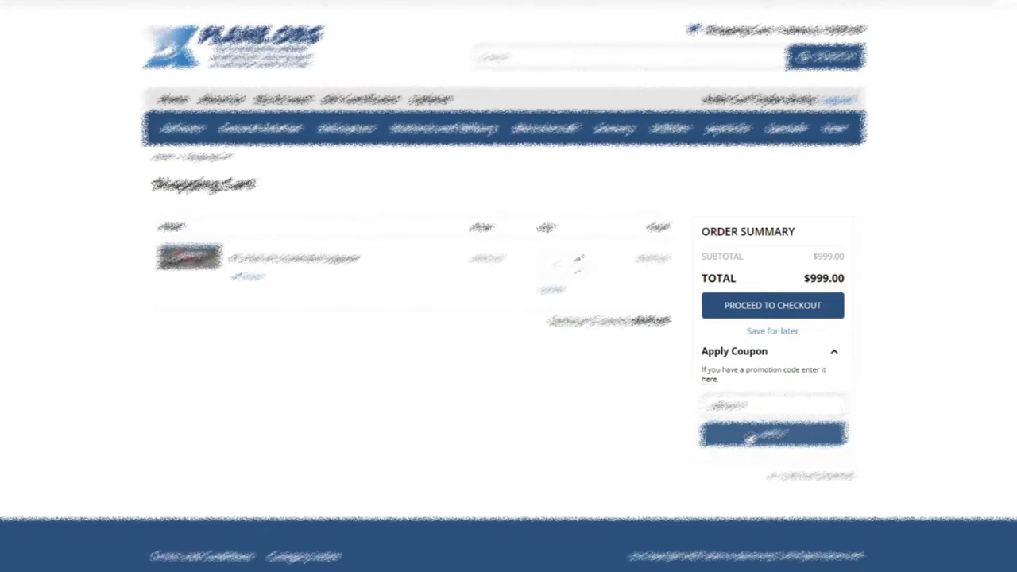
pyautogui.click(773, 435)
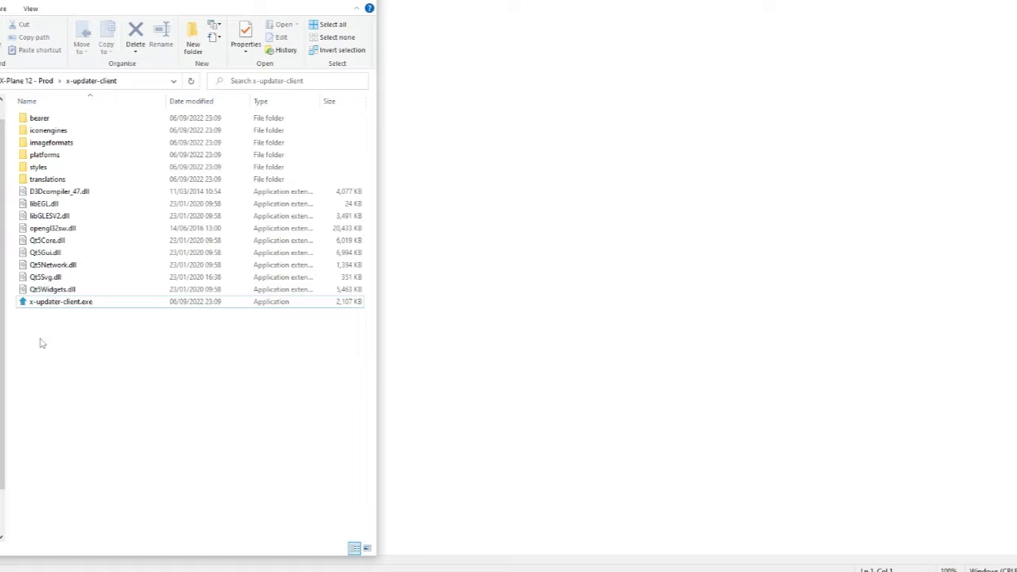
# - Run x-updater-client.exe and choose the X-Plane 12 - Prod simulator folder
pyautogui.click(61, 302)
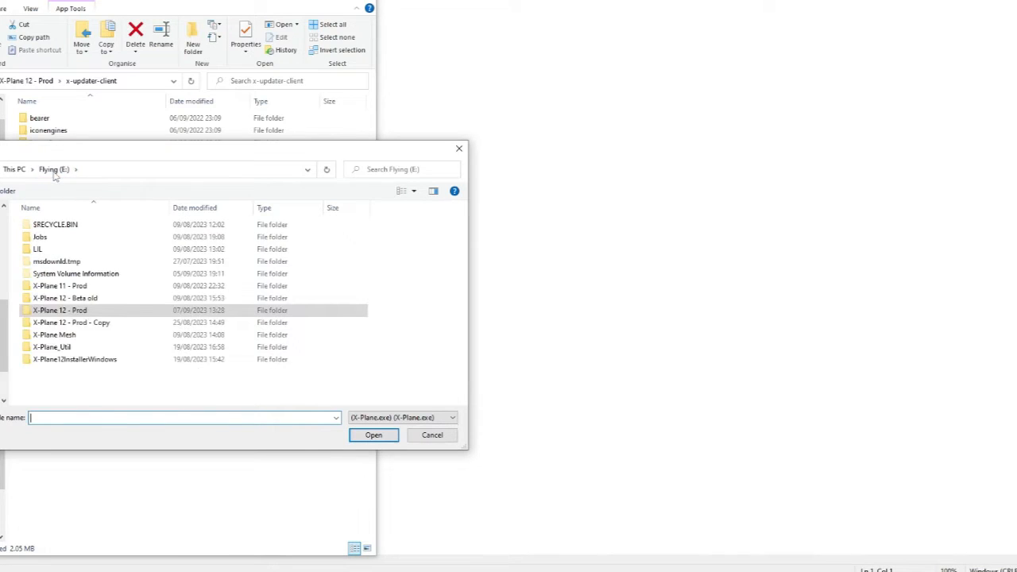
pyautogui.doubleClick(61, 310)
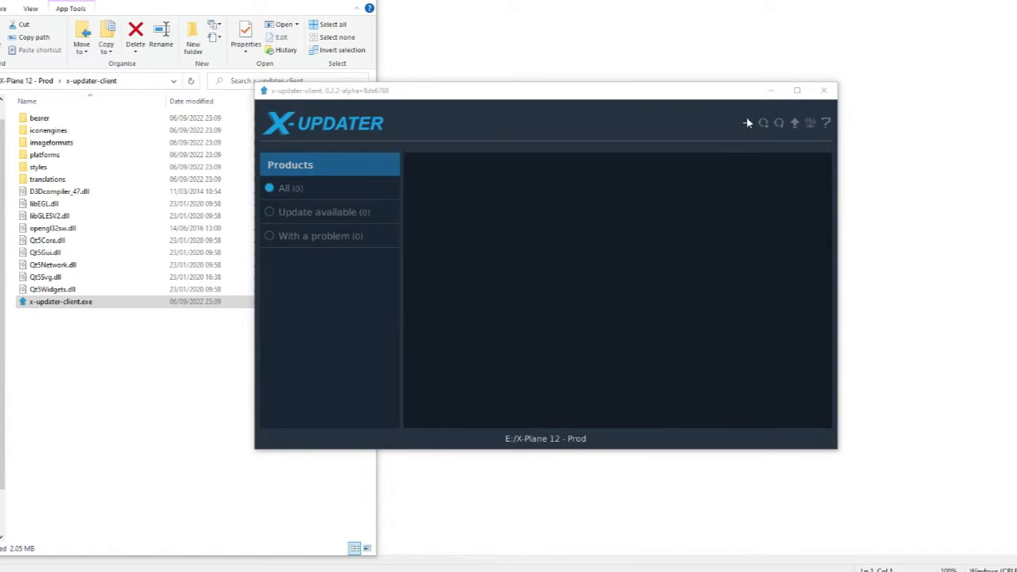
# - Add a new product with the original FFA320 licence key, check it and install the A320 Ultimate
pyautogui.click(747, 123)
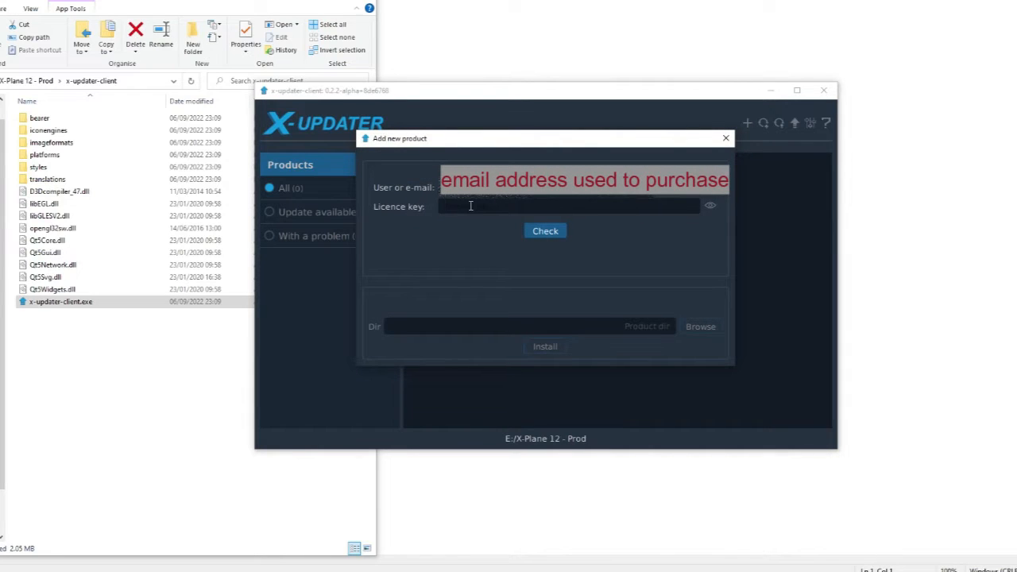
pyautogui.write('Original FFA320 License Key')
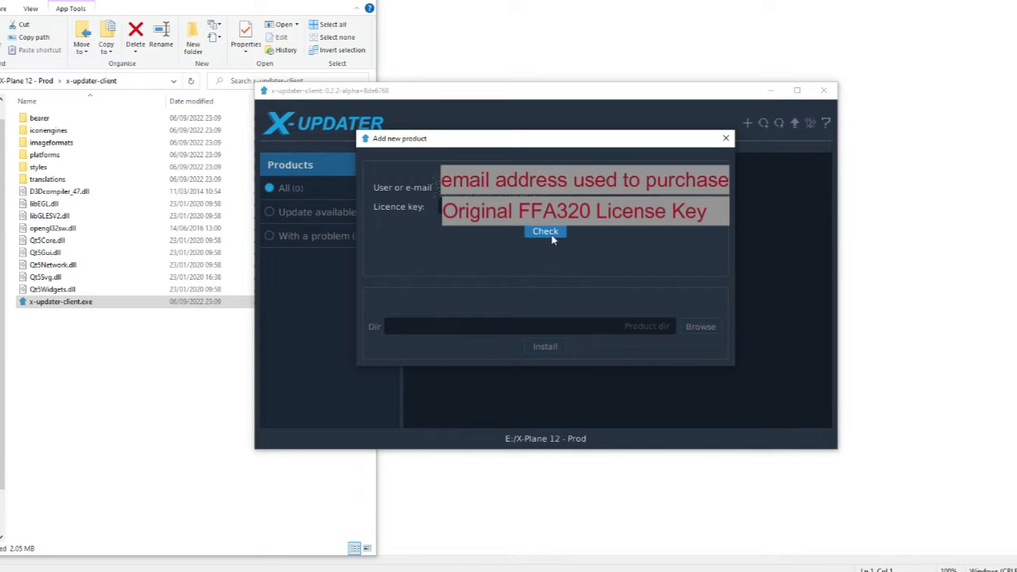
pyautogui.click(545, 232)
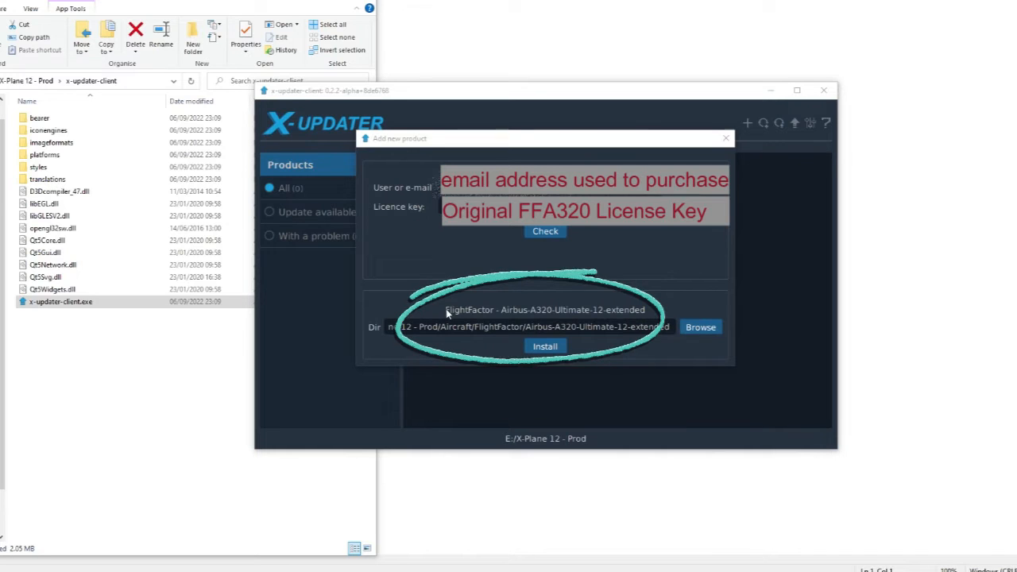
pyautogui.moveTo(531, 310)
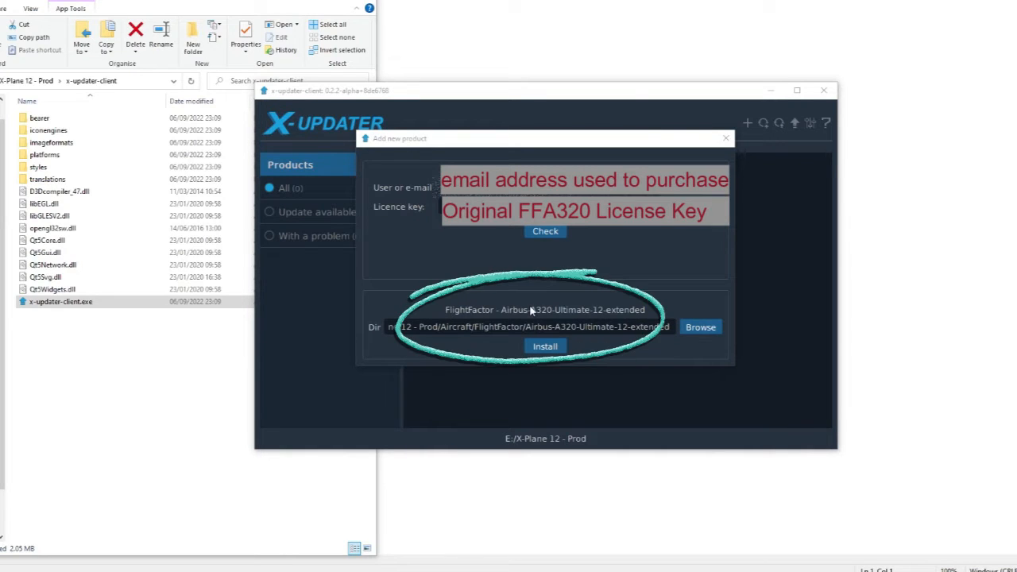
pyautogui.moveTo(580, 316)
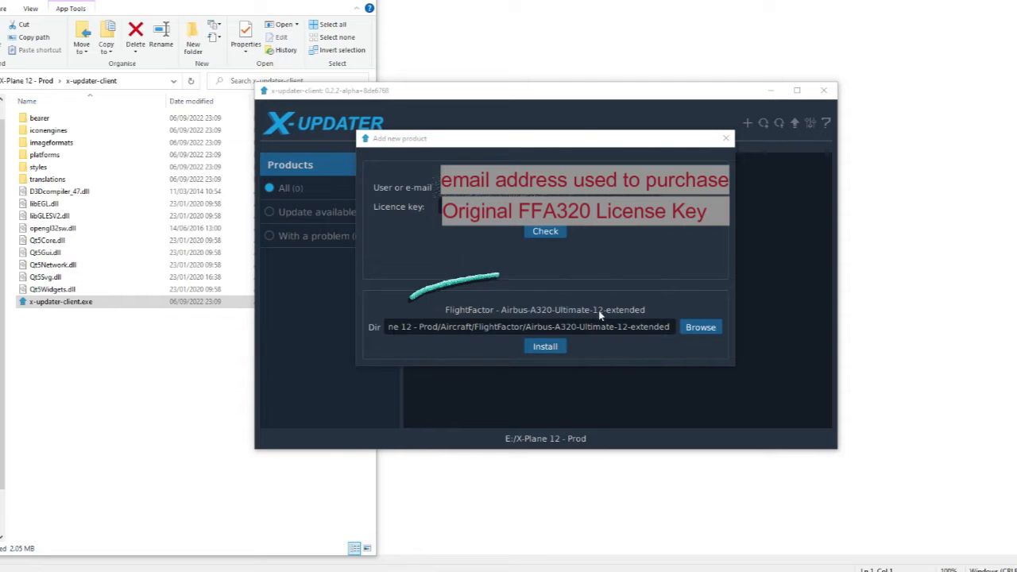
pyautogui.click(543, 346)
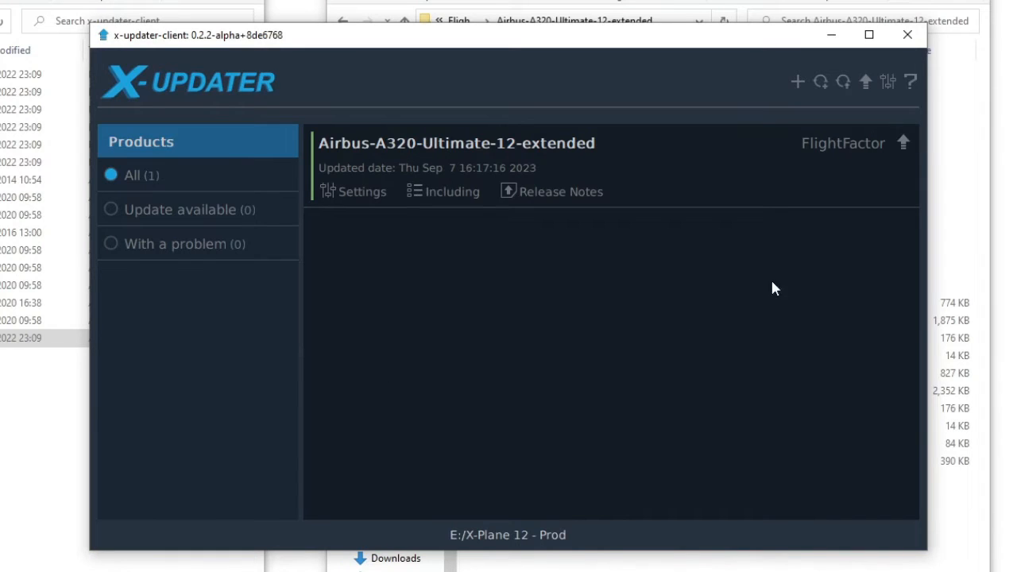
pyautogui.moveTo(533, 283)
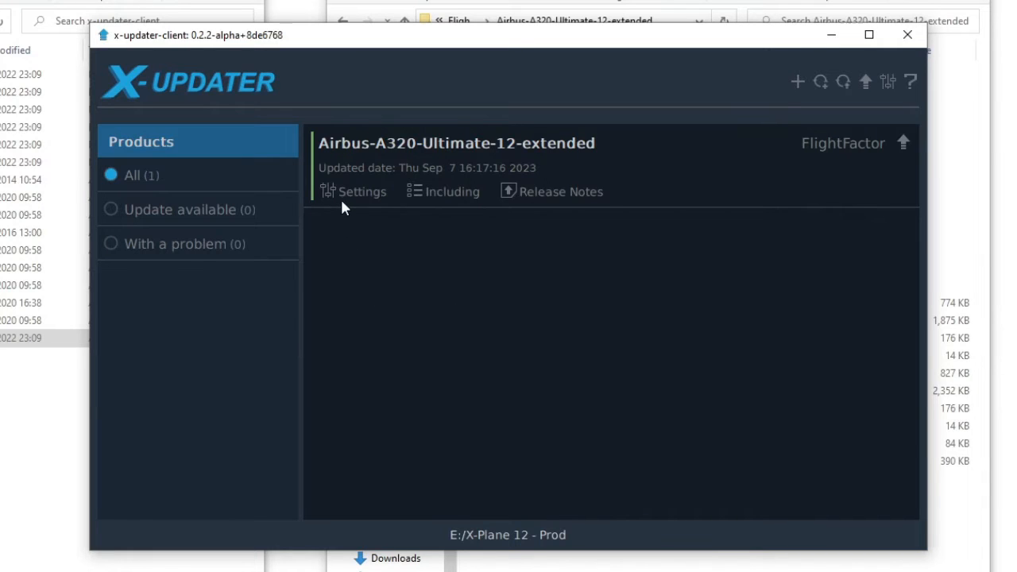
pyautogui.click(355, 190)
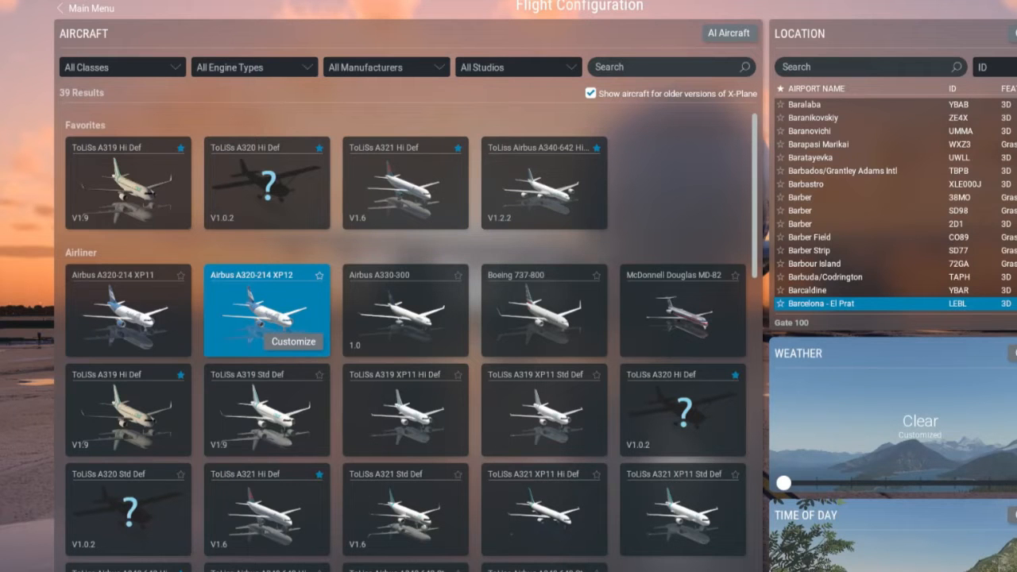
# - Tick 'Show aircraft for older versions of X-Plane' in Flight Configuration
pyautogui.click(592, 92)
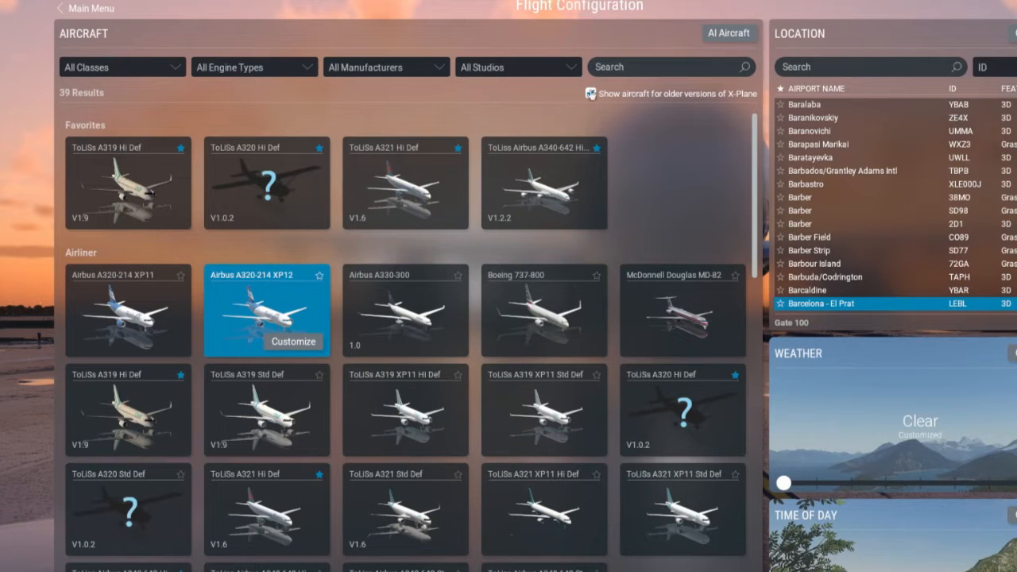
pyautogui.moveTo(588, 95)
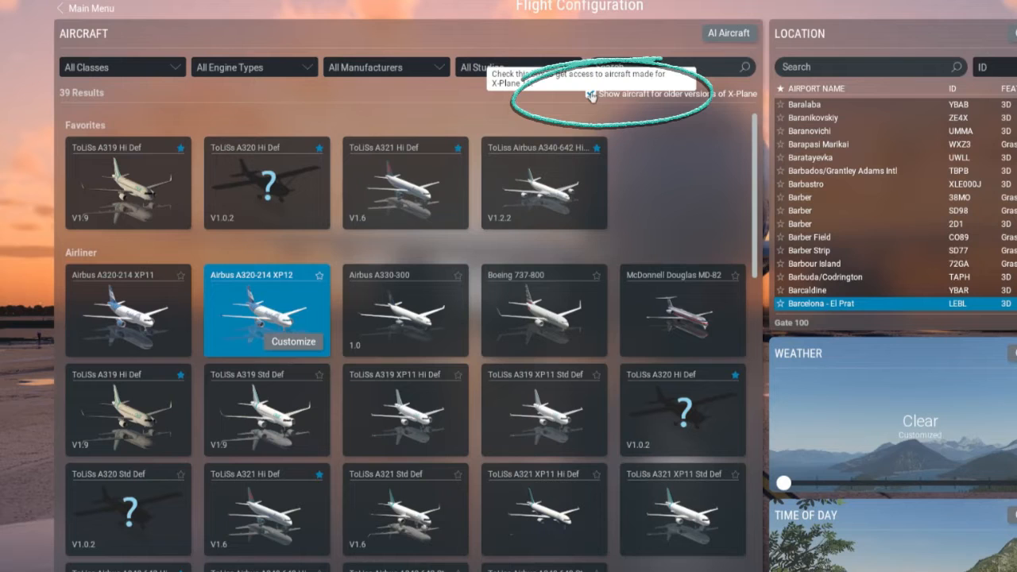
pyautogui.click(590, 92)
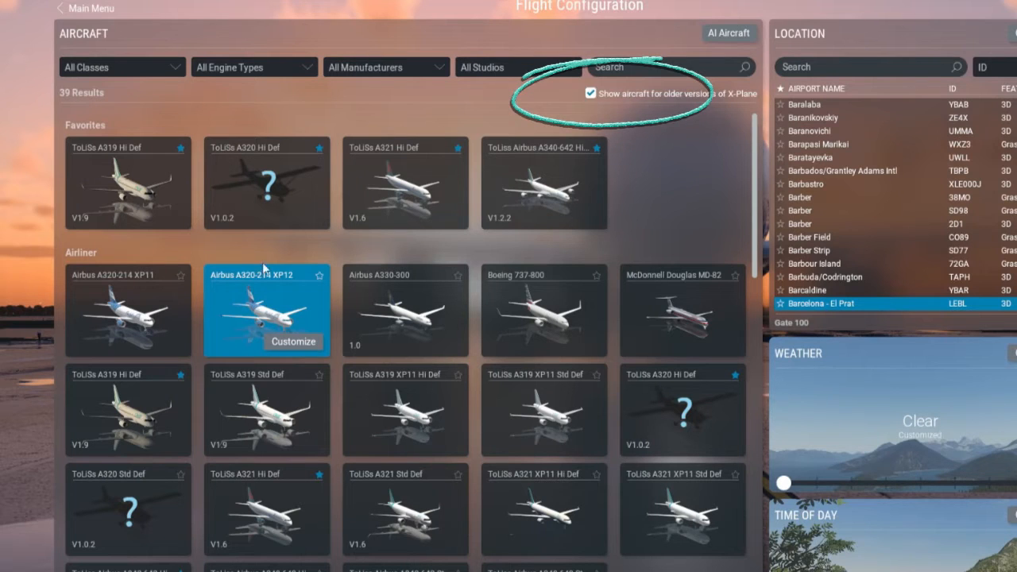
pyautogui.moveTo(146, 292)
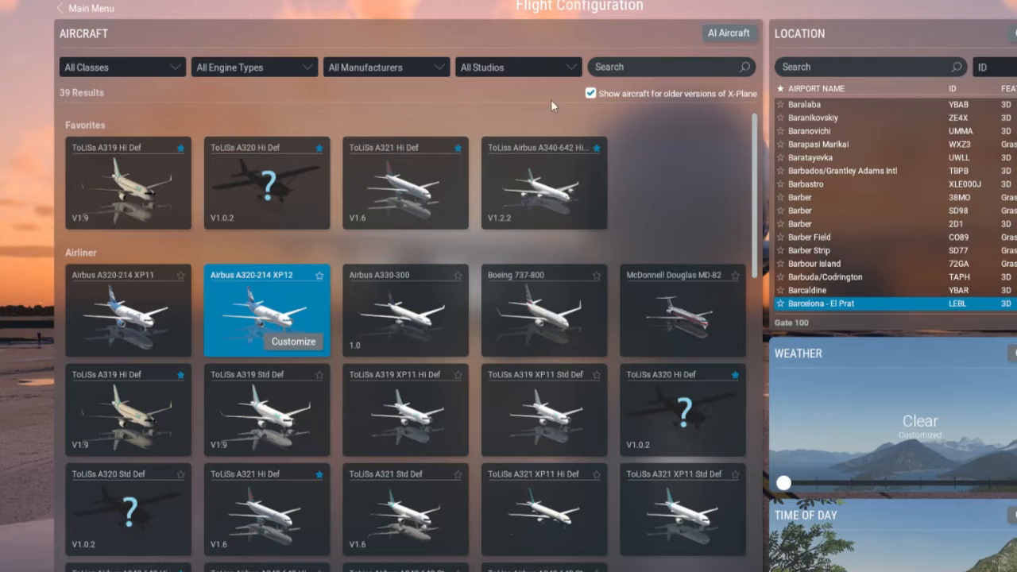
pyautogui.click(591, 92)
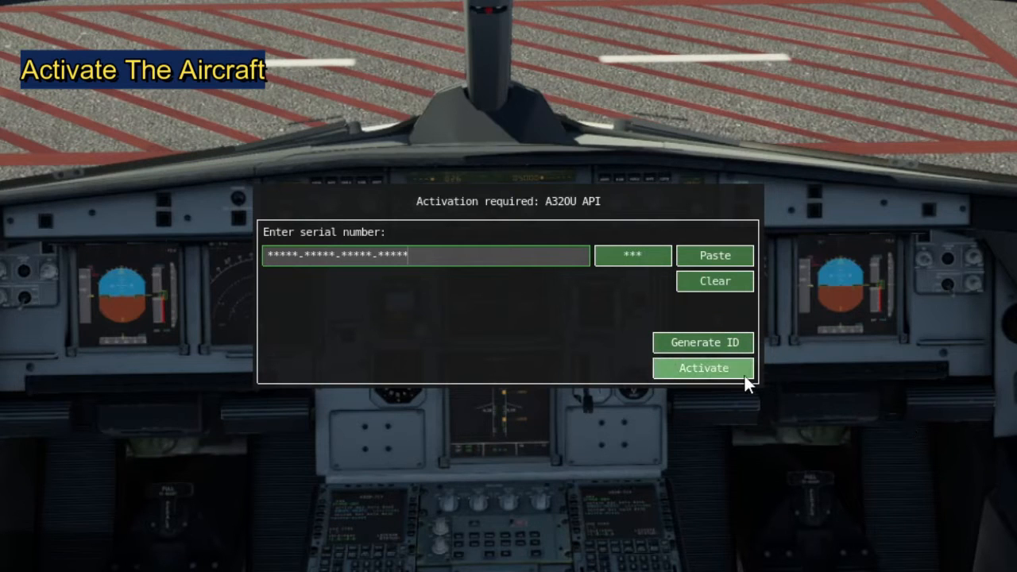
# - Activate the A320 Ultimate with the entered serial number and wait for 100%
pyautogui.click(703, 369)
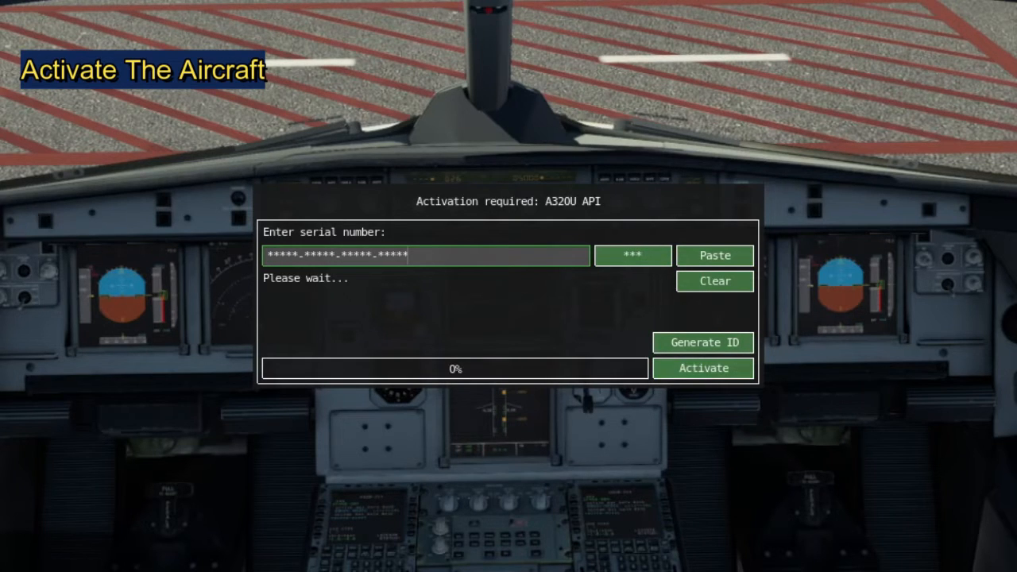
pyautogui.click(702, 368)
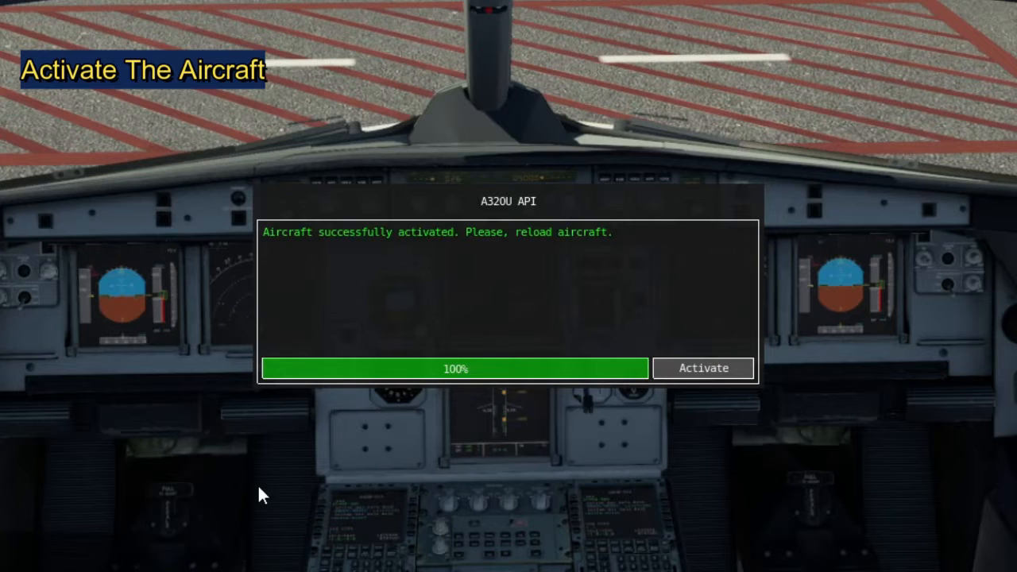
pyautogui.moveTo(623, 356)
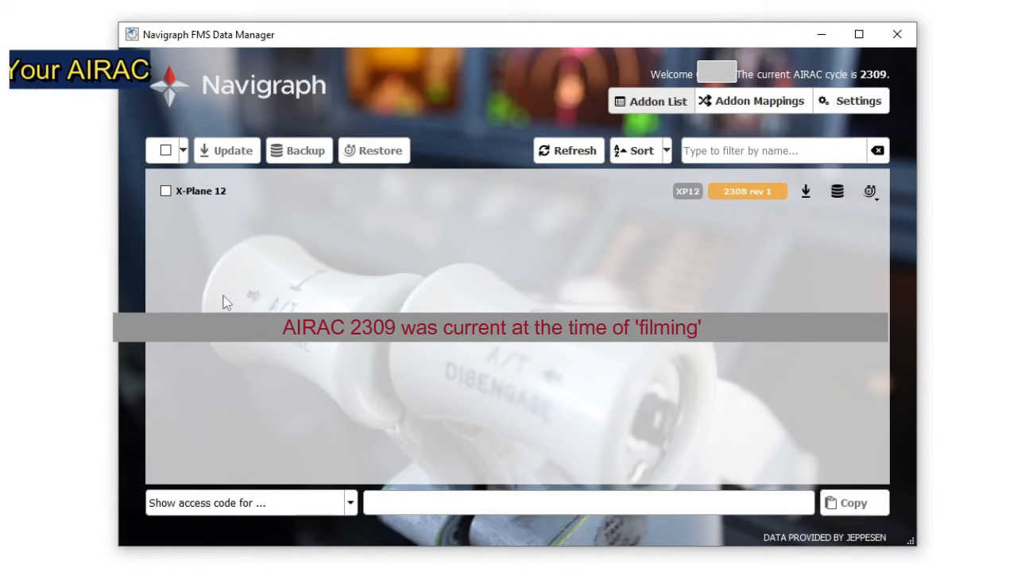
# - Add FlightFactor A320Ultimate as a manual addon mapping for the chosen simulator
pyautogui.click(753, 102)
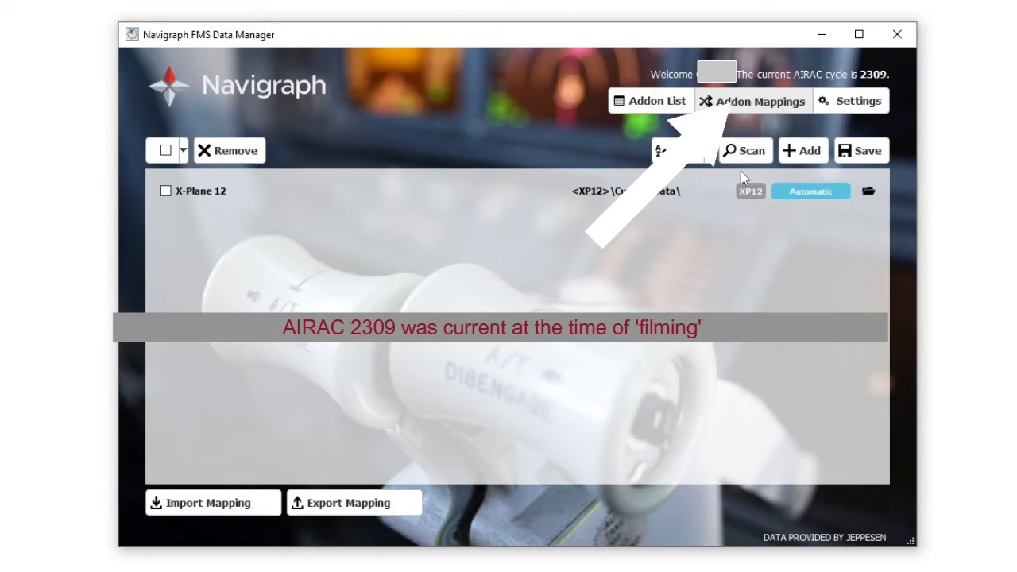
pyautogui.moveTo(750, 150)
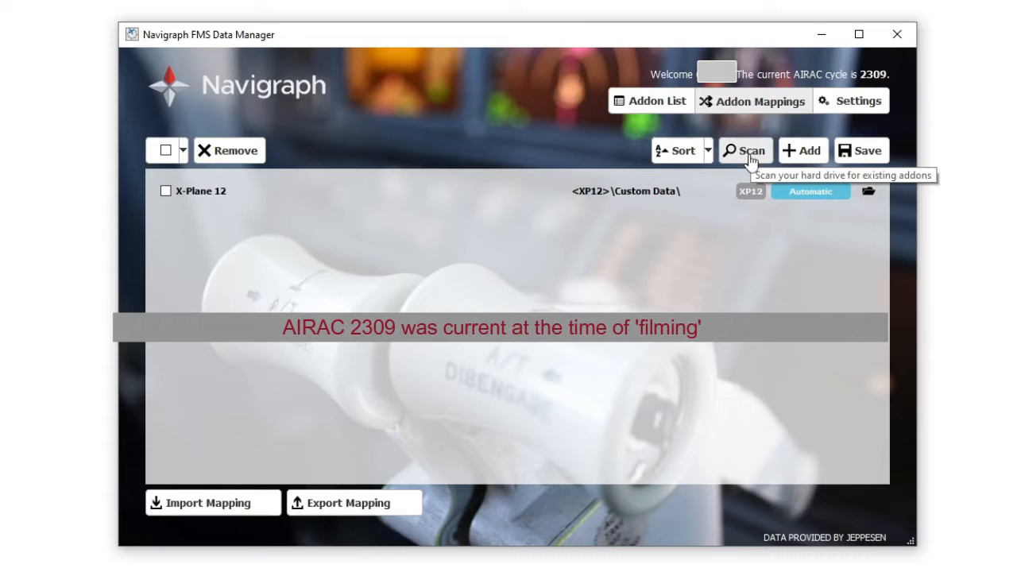
pyautogui.moveTo(803, 150)
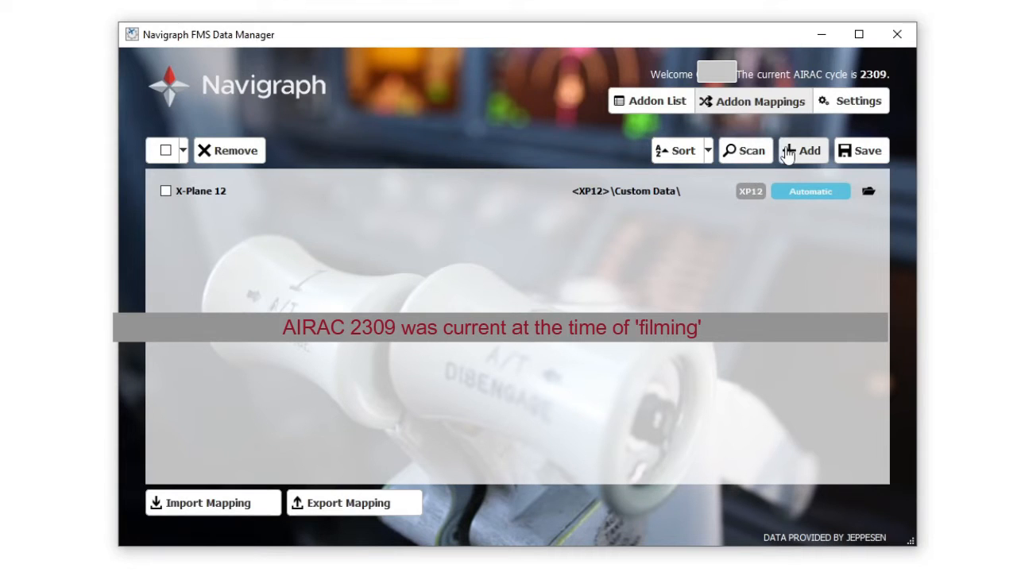
pyautogui.moveTo(802, 150)
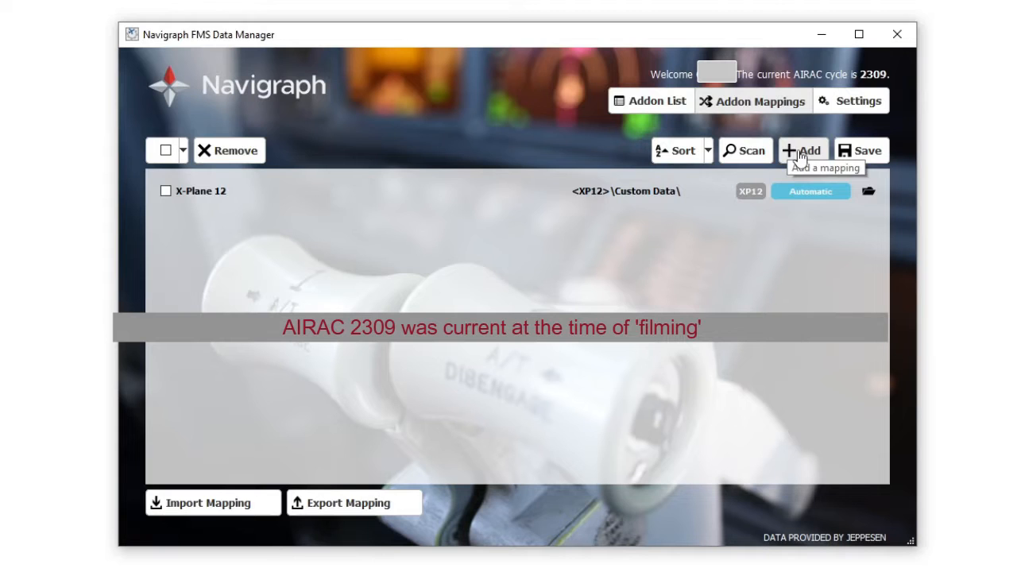
pyautogui.click(803, 150)
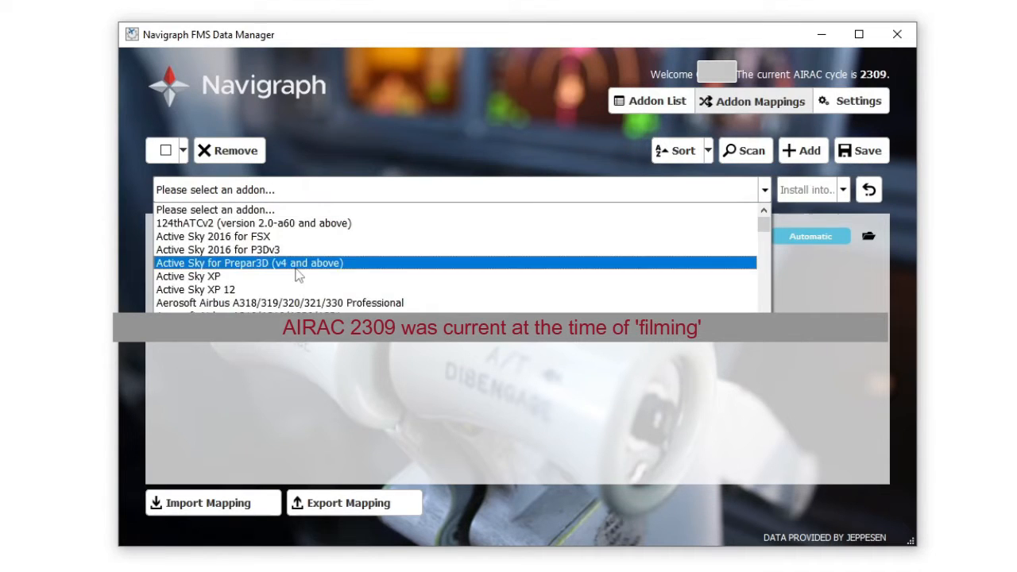
pyautogui.scroll(-3)
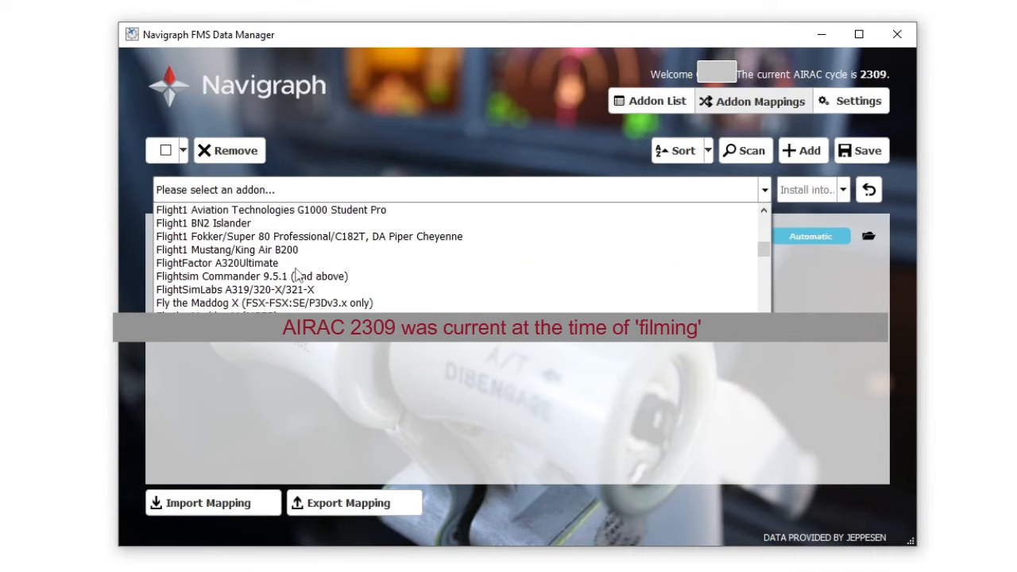
pyautogui.click(216, 263)
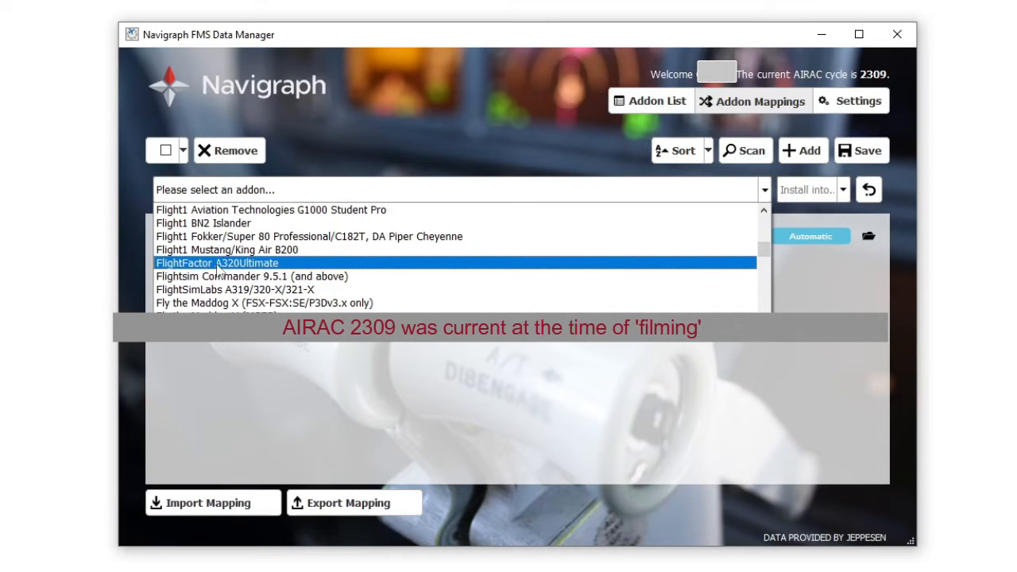
pyautogui.click(219, 264)
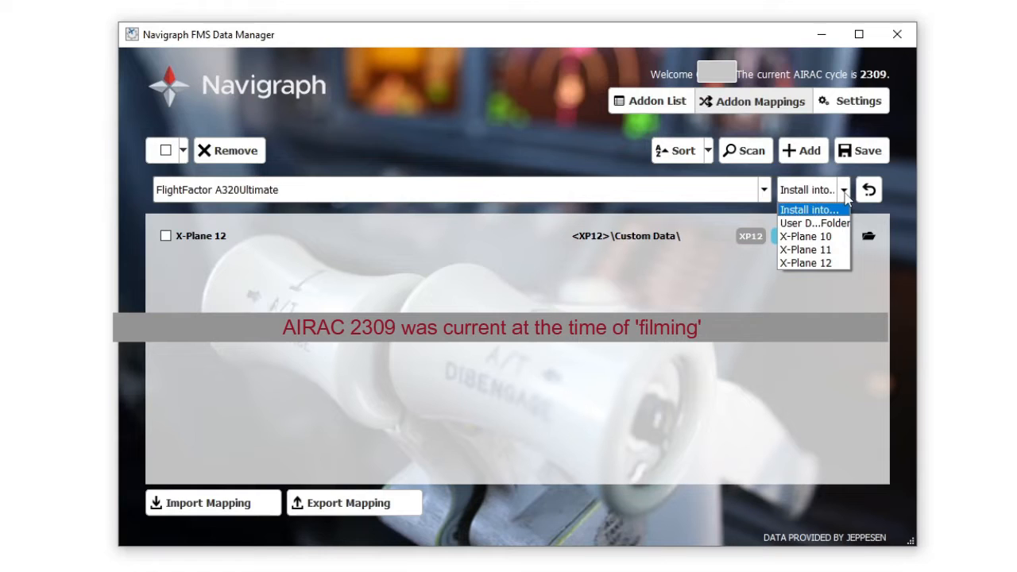
pyautogui.click(804, 264)
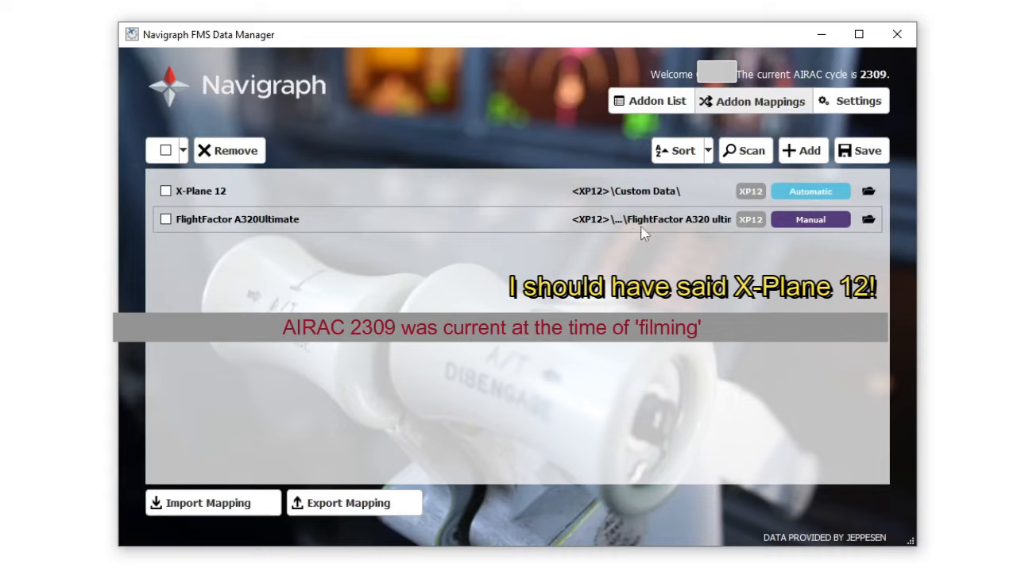
pyautogui.moveTo(868, 219)
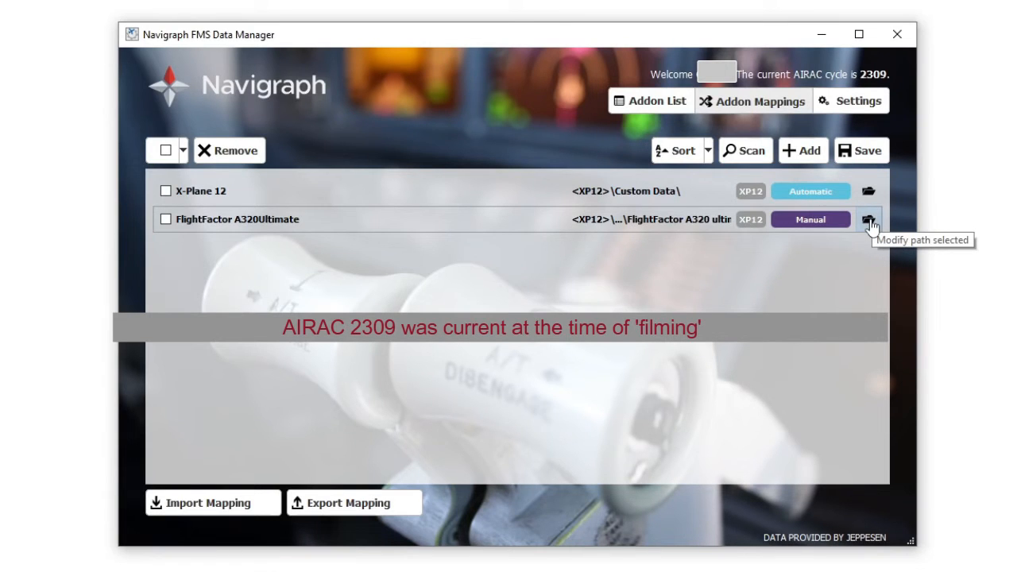
# - Start changing the folder path of the A320 mapping
pyautogui.click(871, 219)
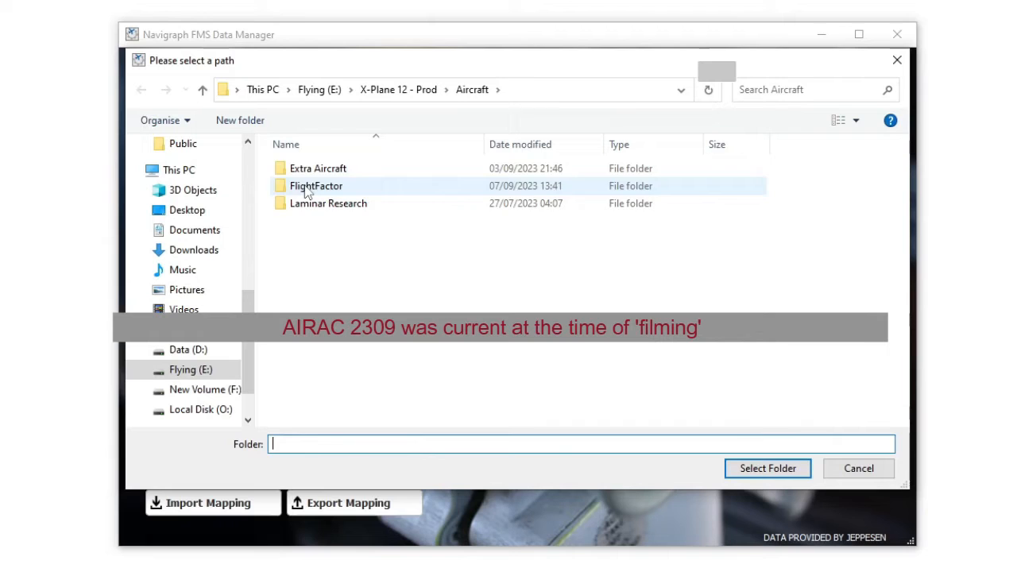
# - Select the Airbus-A320-Ultimate-12-extended folder under FlightFactor, save the mappings and show the Addon List
pyautogui.doubleClick(315, 185)
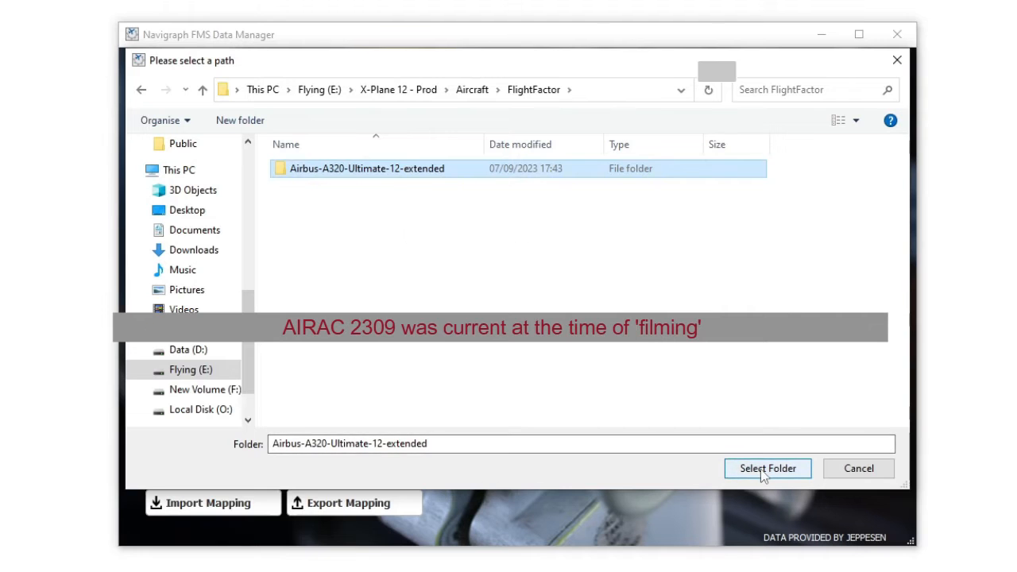
pyautogui.click(767, 467)
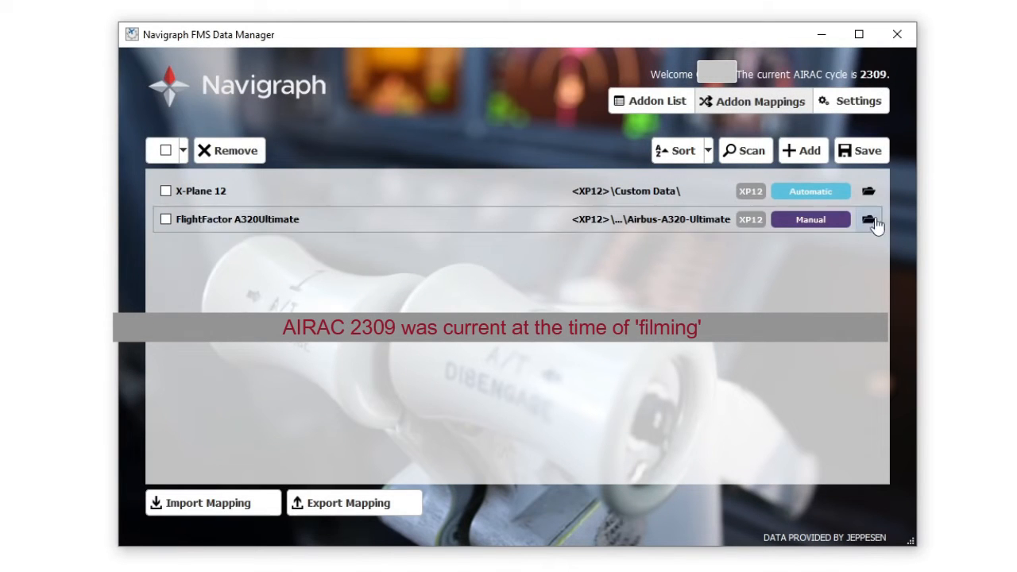
pyautogui.click(861, 149)
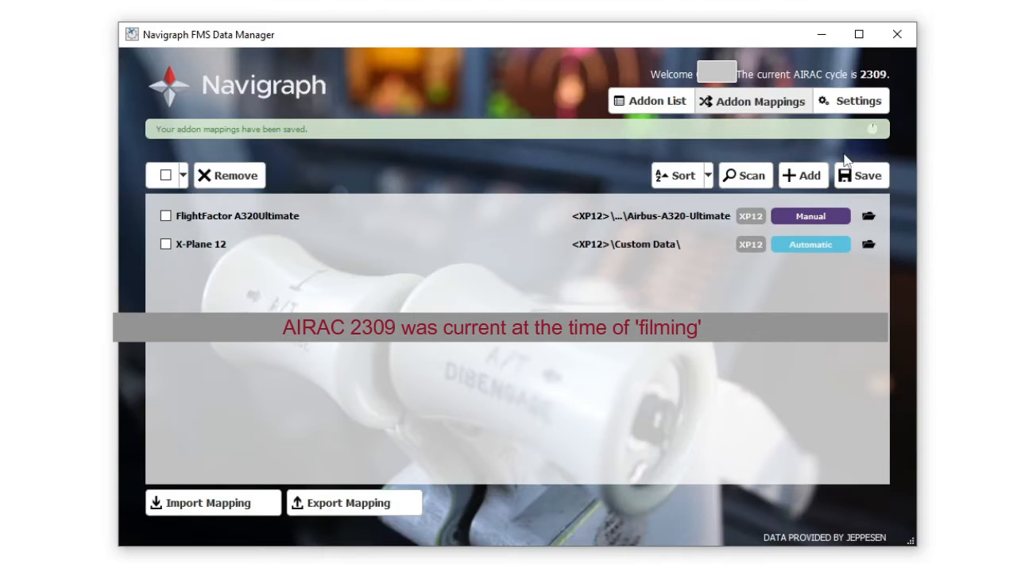
pyautogui.click(650, 102)
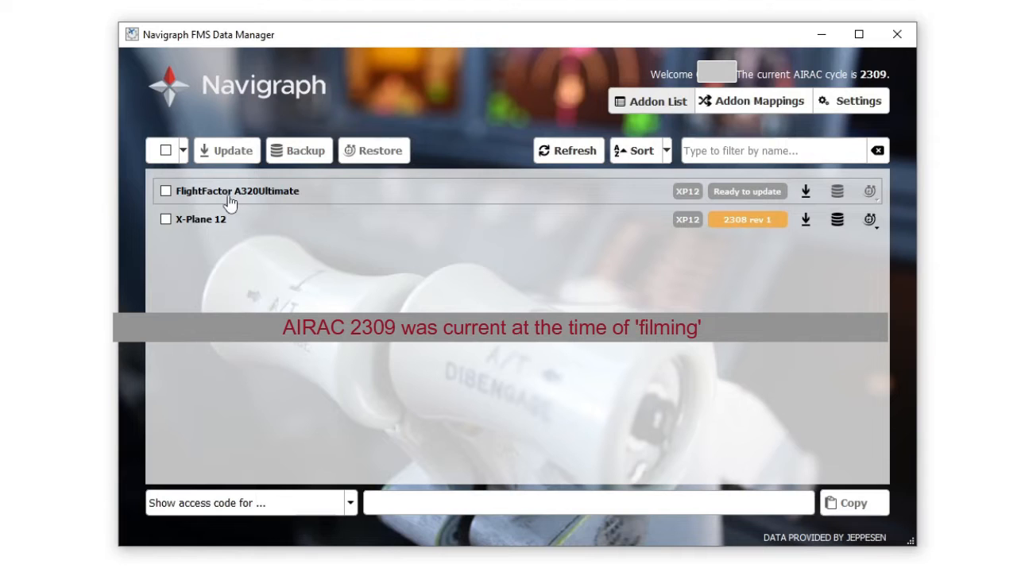
# - Tick FlightFactor A320Ultimate and X-Plane 12 for the navdata update
pyautogui.click(165, 150)
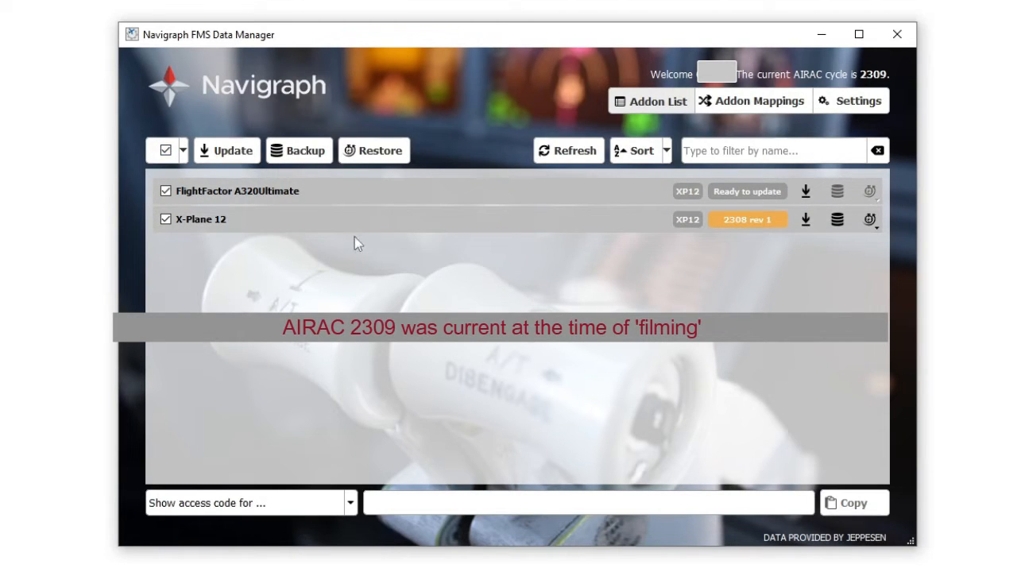
pyautogui.moveTo(556, 217)
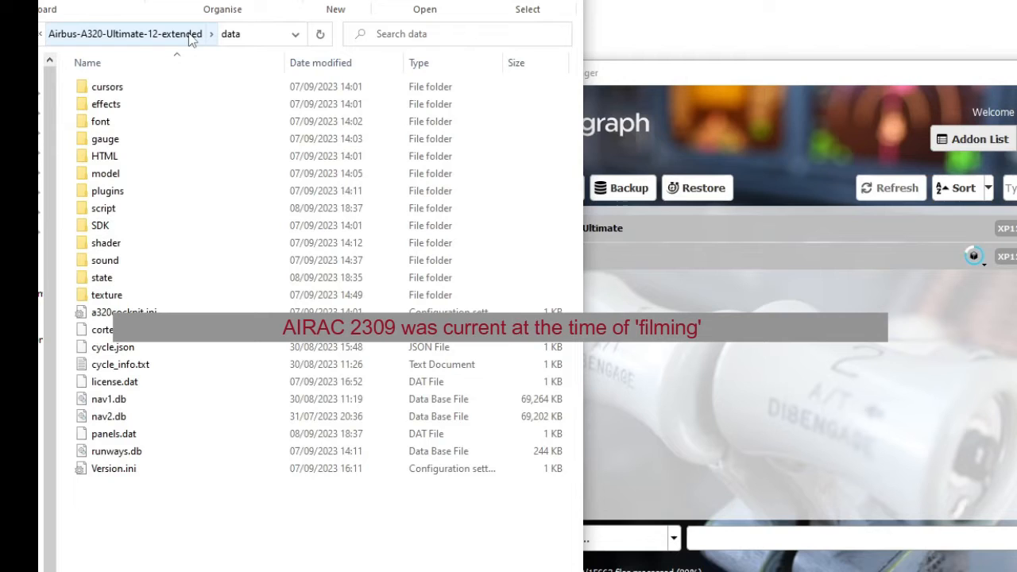
pyautogui.moveTo(111, 347)
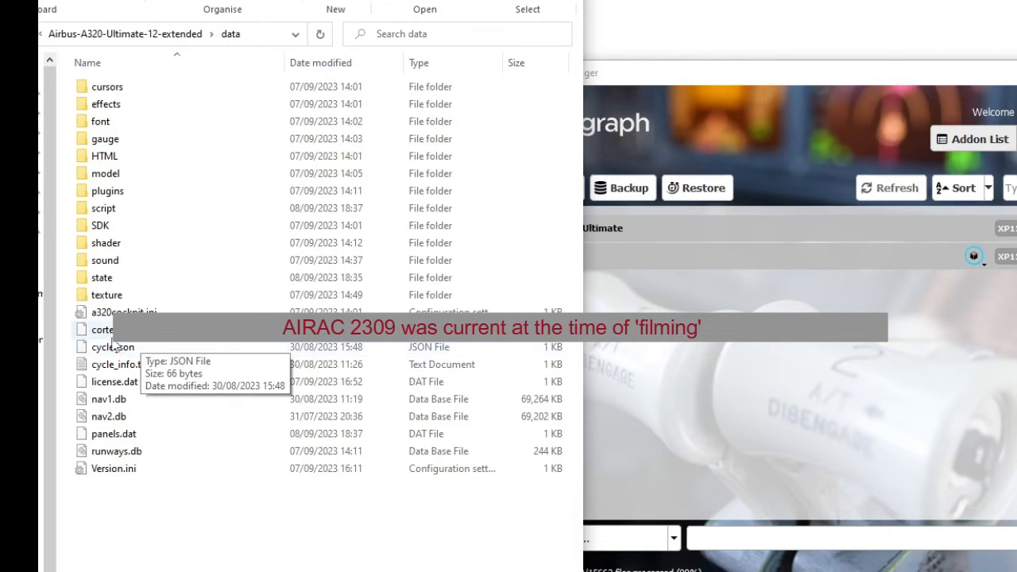
# - Inspect cycle_info.txt, nav1.db and nav2.db in the A320 Ultimate data folder
pyautogui.click(121, 364)
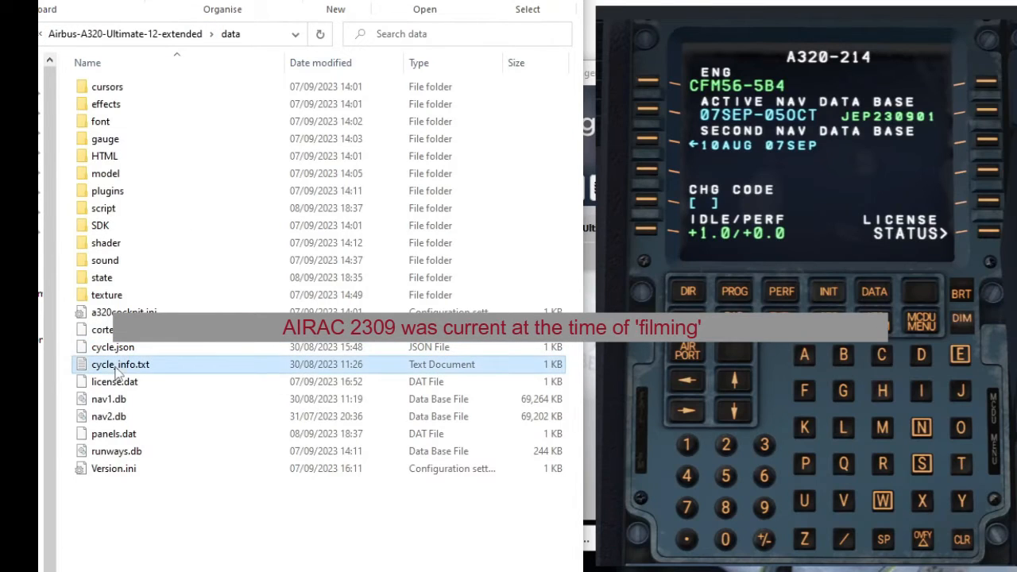
pyautogui.click(108, 399)
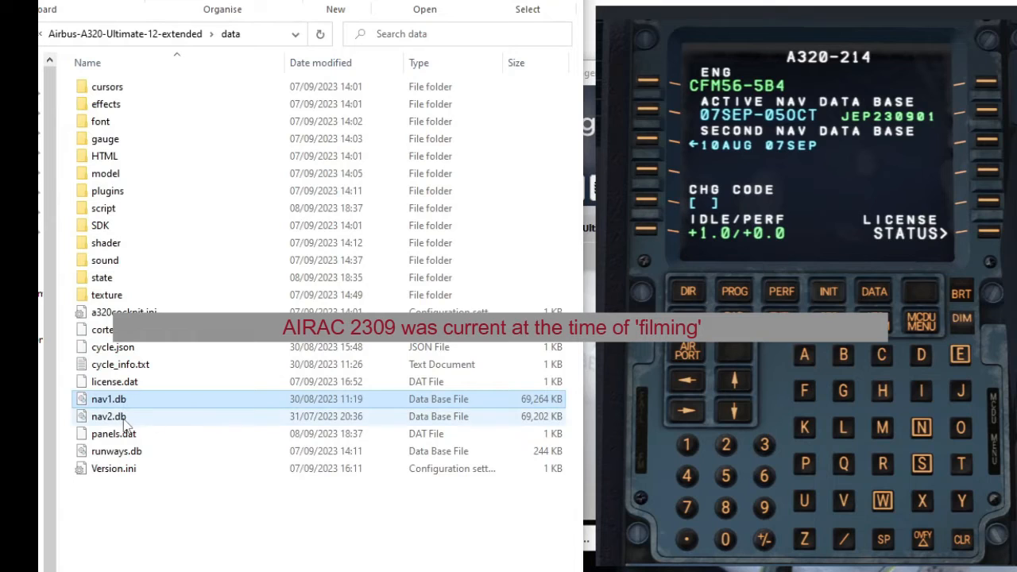
pyautogui.click(108, 417)
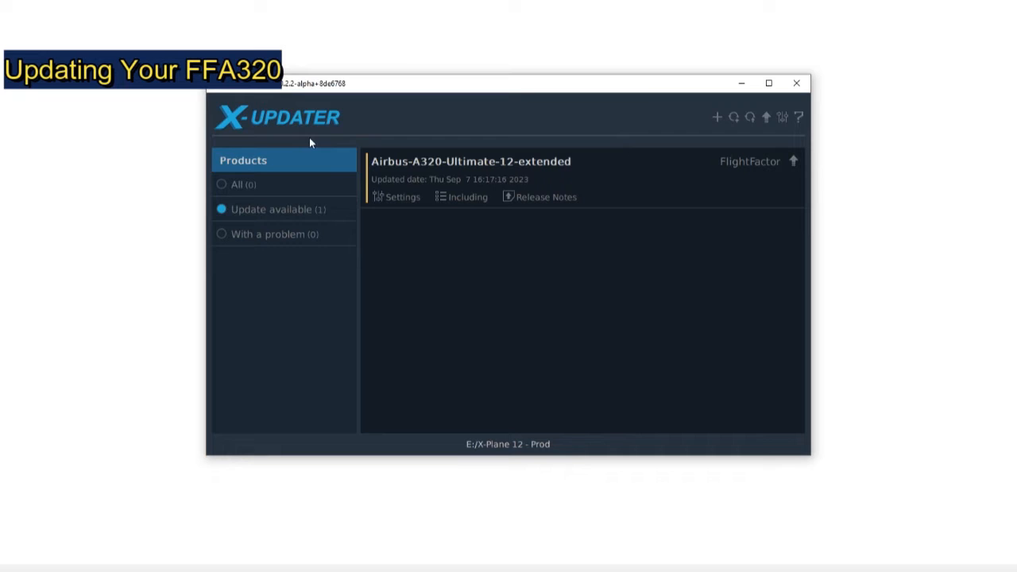
pyautogui.moveTo(410, 215)
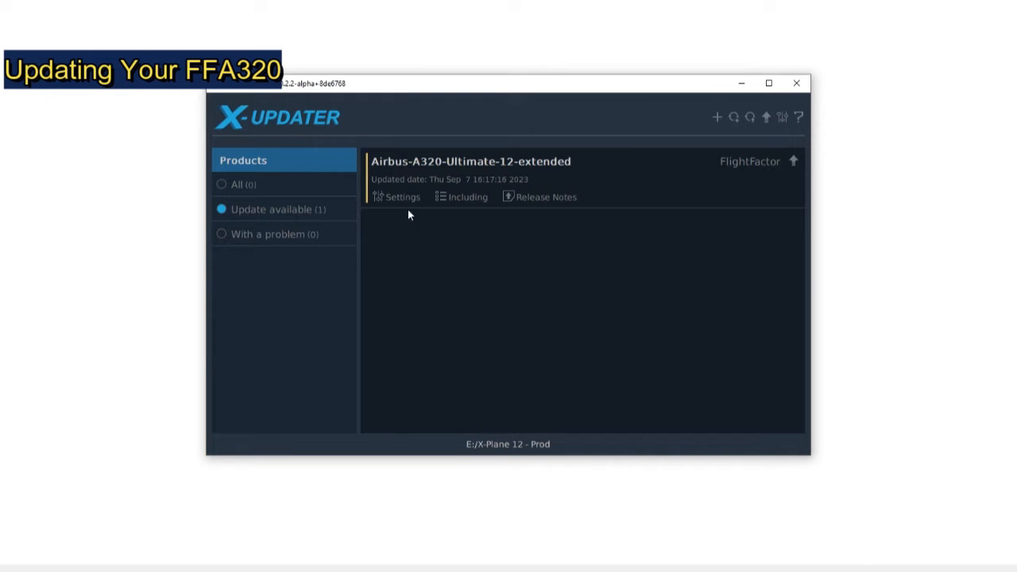
# - Verify Release builds in the A320 product settings, then start its update
pyautogui.click(397, 197)
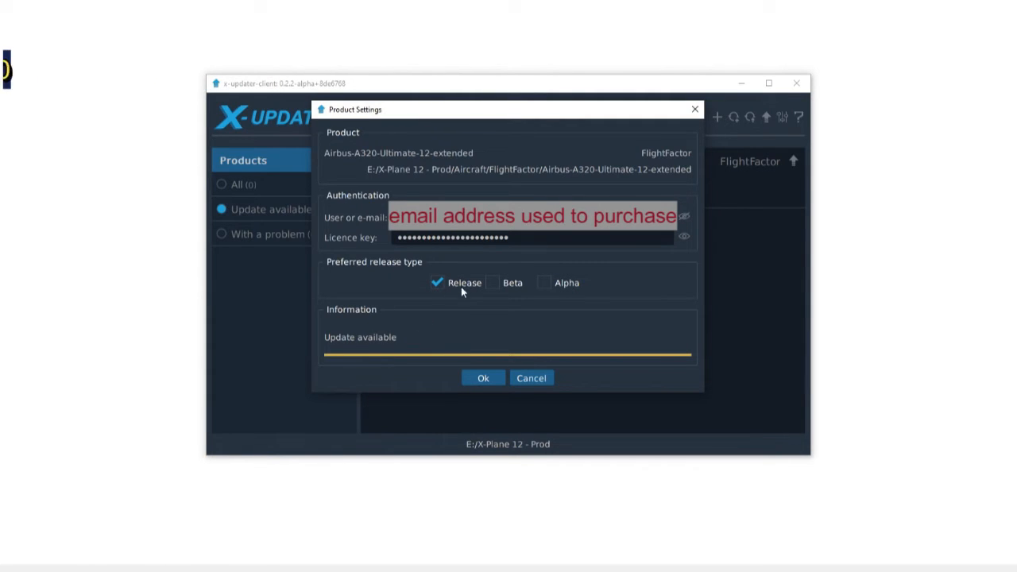
pyautogui.moveTo(499, 308)
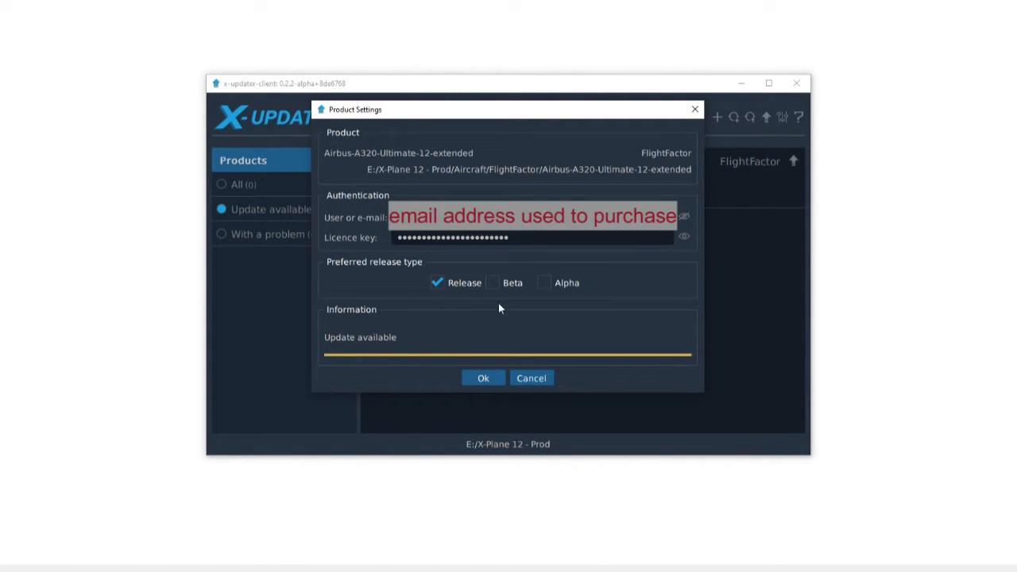
pyautogui.moveTo(494, 295)
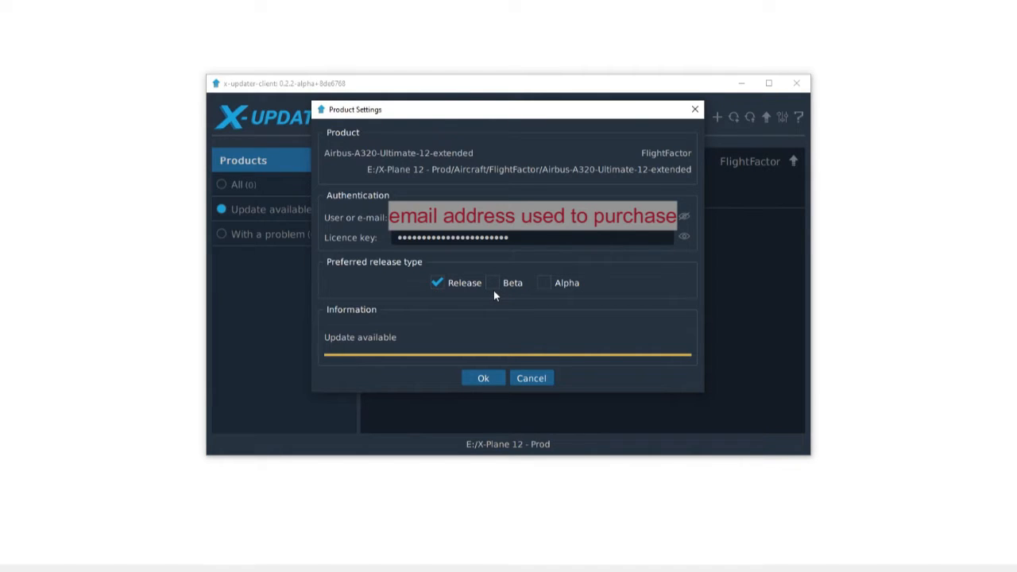
pyautogui.moveTo(417, 340)
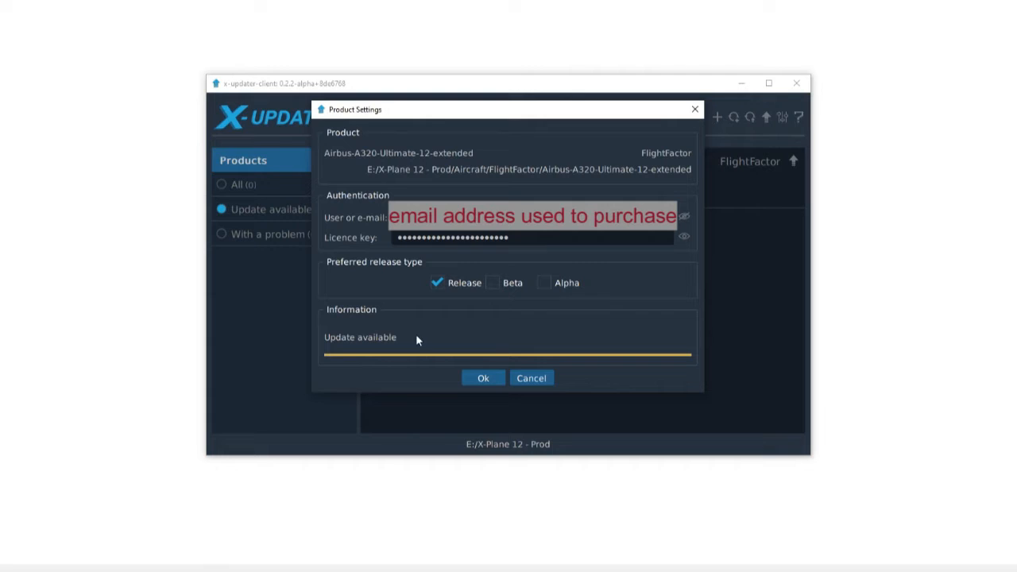
pyautogui.moveTo(406, 356)
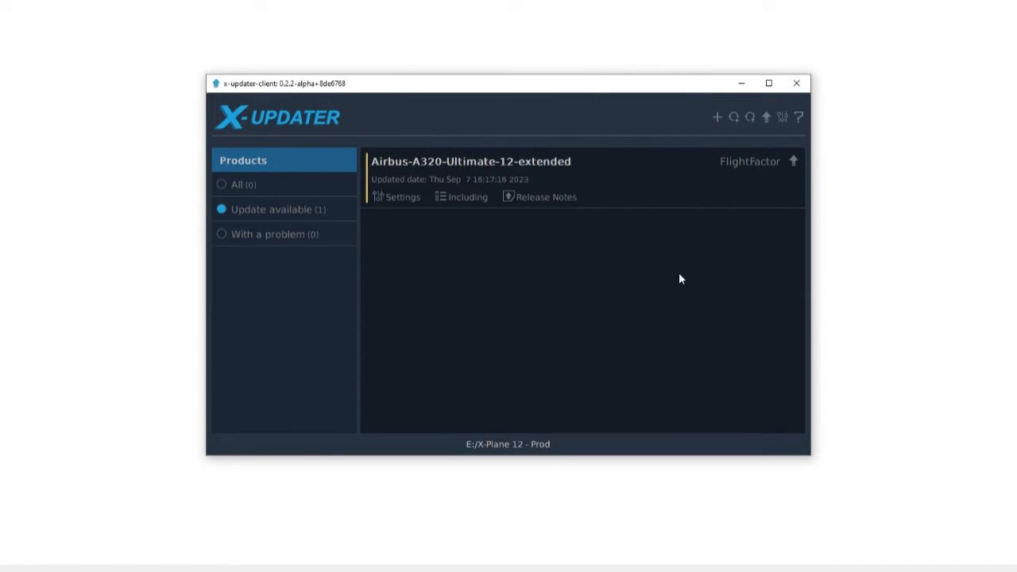
pyautogui.moveTo(793, 160)
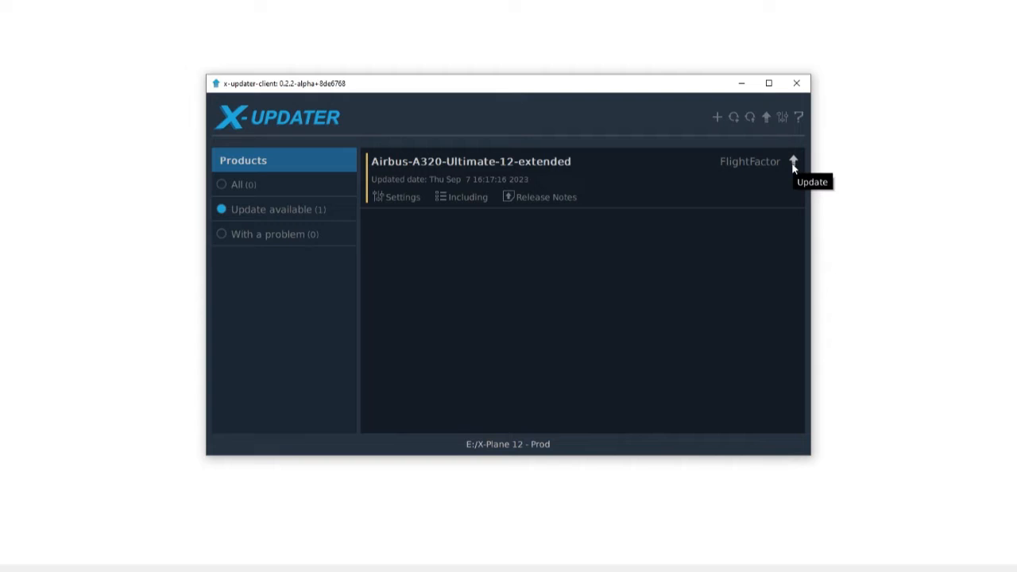
pyautogui.click(792, 161)
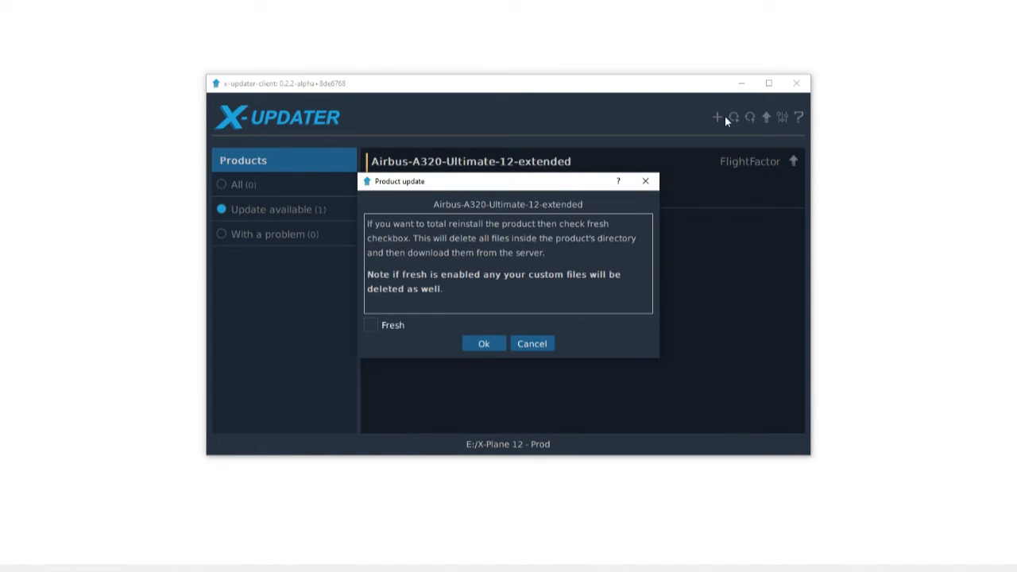
pyautogui.moveTo(421, 238)
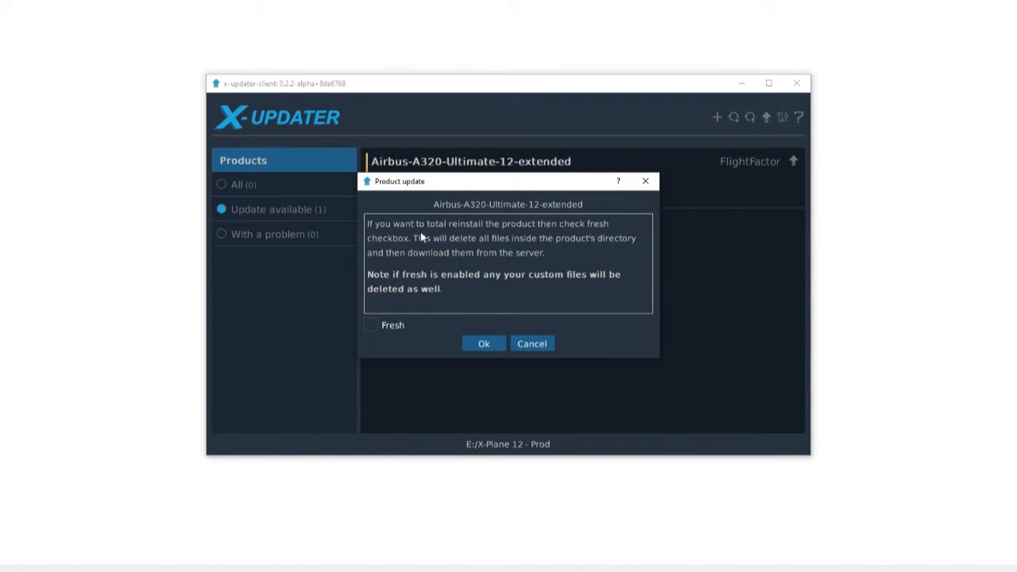
pyautogui.moveTo(595, 237)
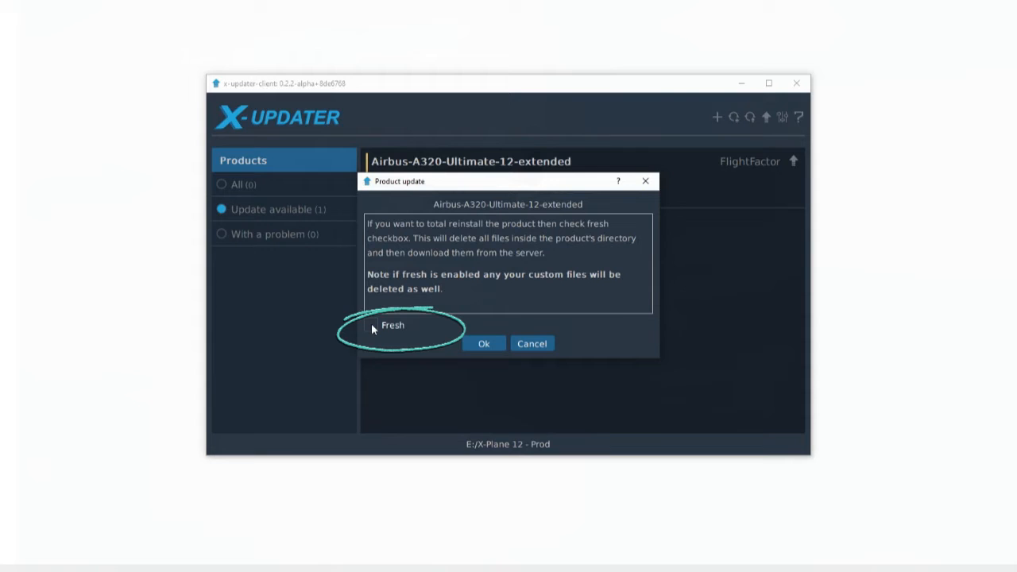
pyautogui.moveTo(391, 290)
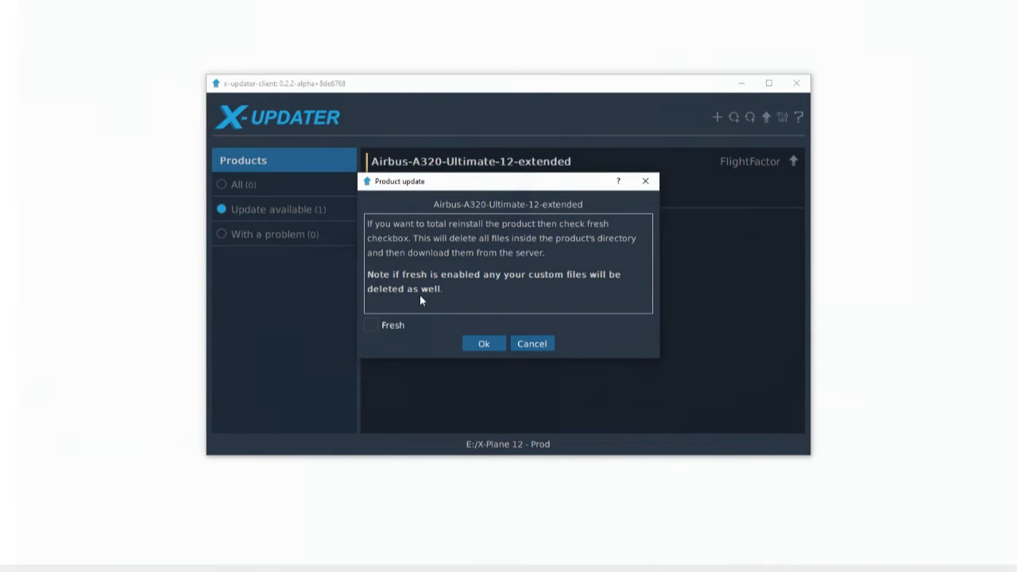
pyautogui.moveTo(375, 334)
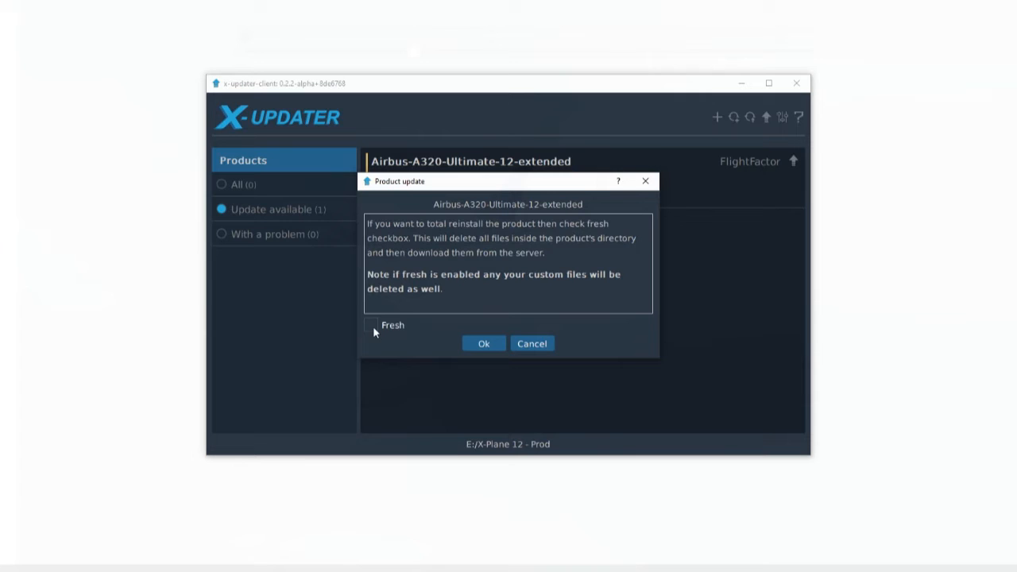
pyautogui.moveTo(370, 329)
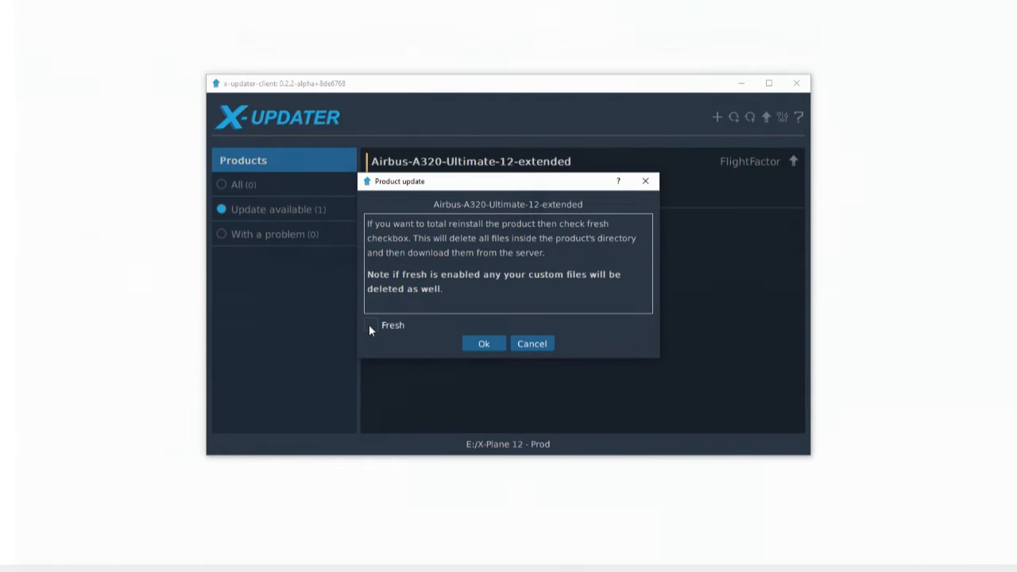
pyautogui.moveTo(509, 232)
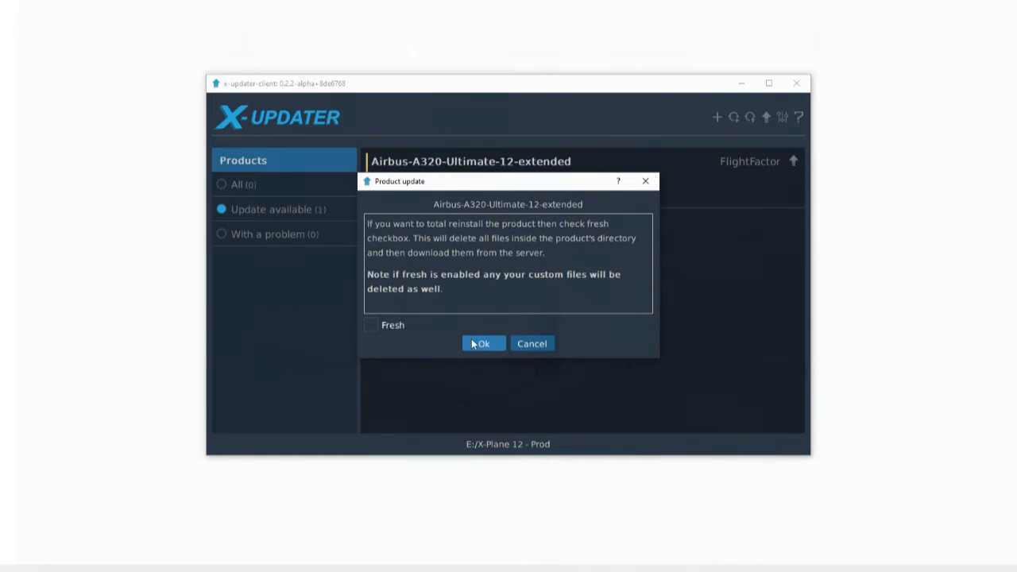
# - Confirm the Airbus-A320-Ultimate-12-extended update with the Fresh reinstall option left unchecked
pyautogui.click(483, 344)
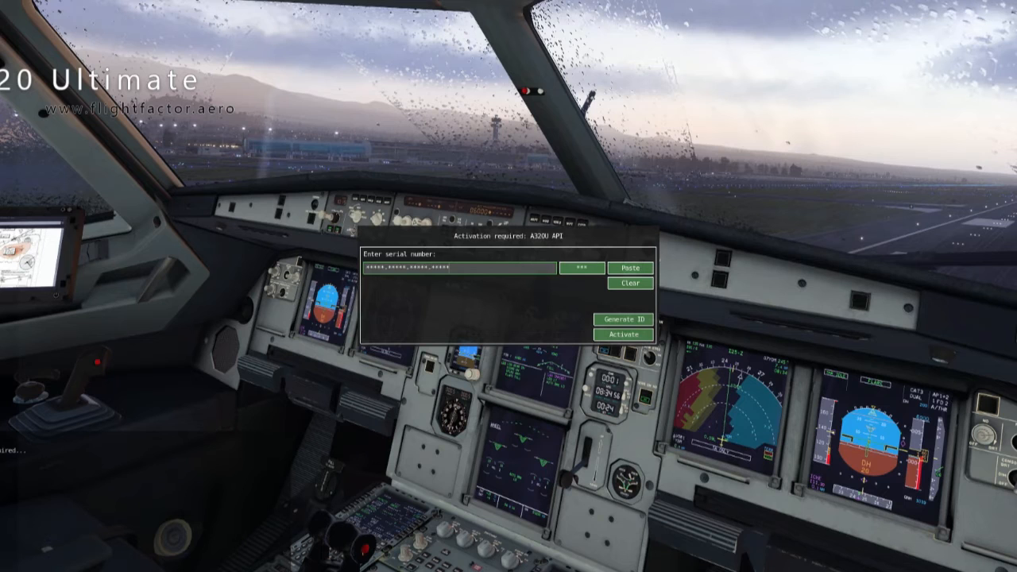
# - Activate the A320 Ultimate with the pasted serial number
pyautogui.click(623, 333)
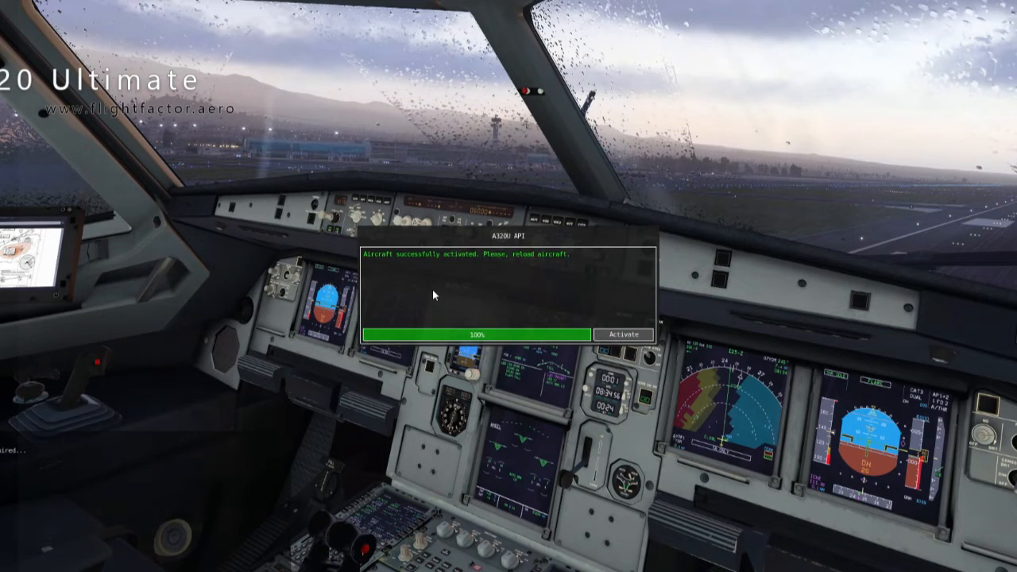
pyautogui.moveTo(442, 286)
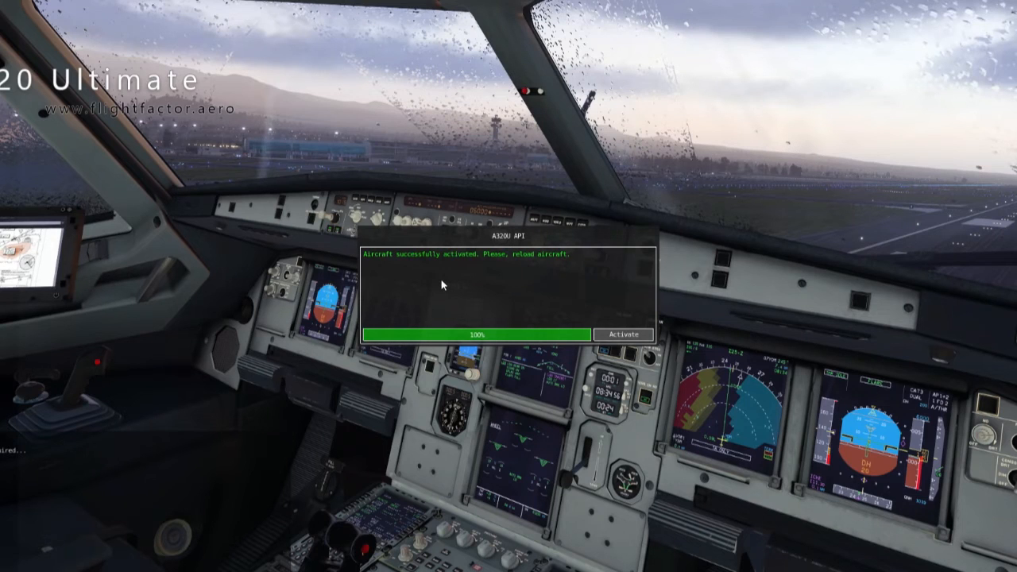
pyautogui.moveTo(531, 267)
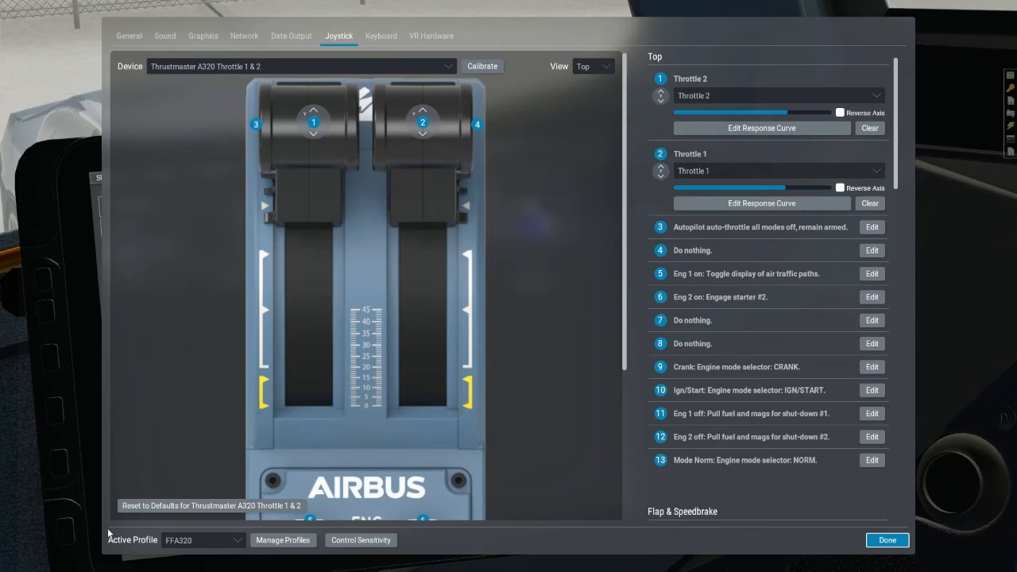
pyautogui.moveTo(162, 547)
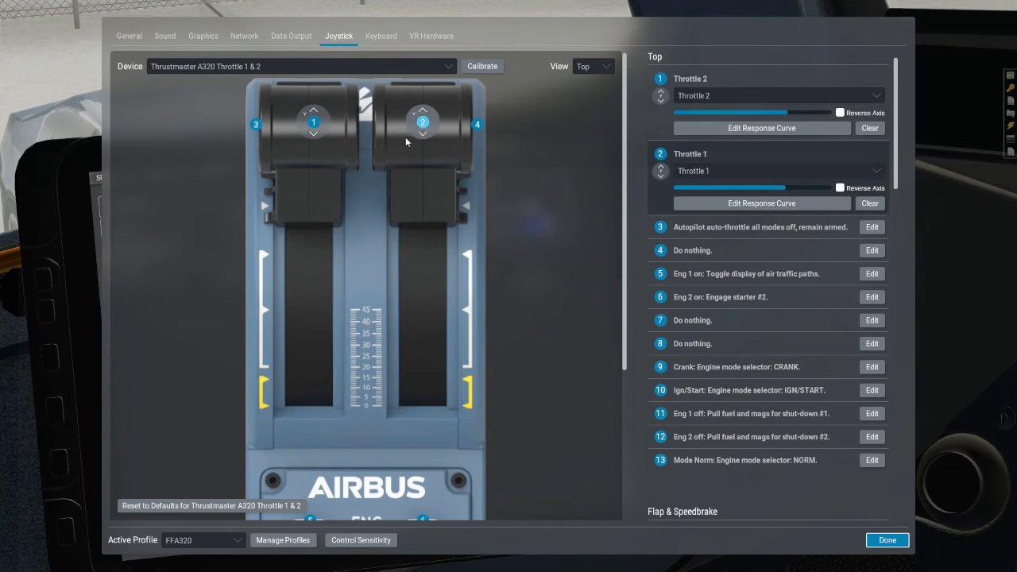
pyautogui.moveTo(391, 139)
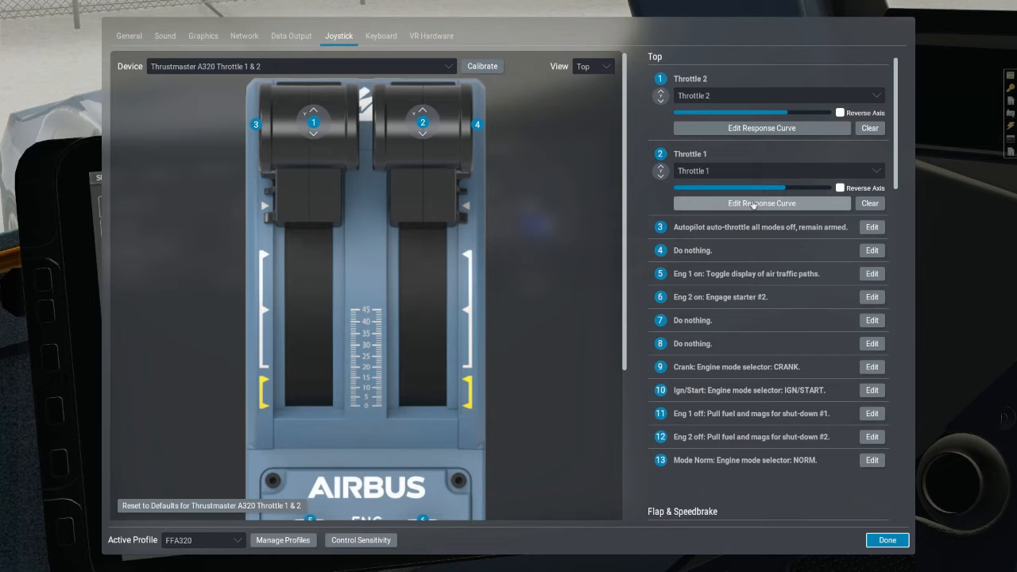
# - Lower the Throttle 1 response curve point near 0.51 input to about 0.64 output
pyautogui.click(760, 204)
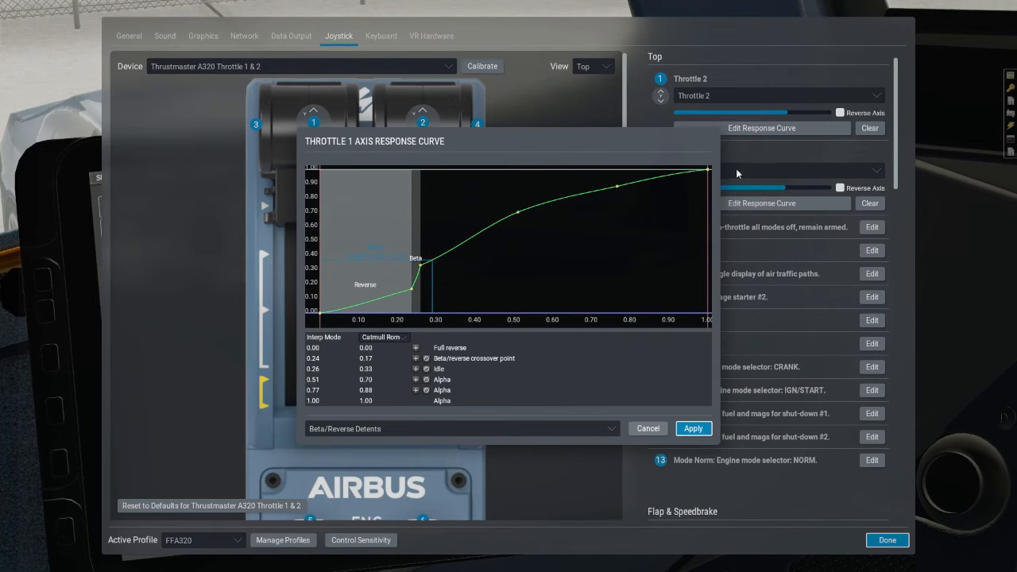
pyautogui.moveTo(321, 302)
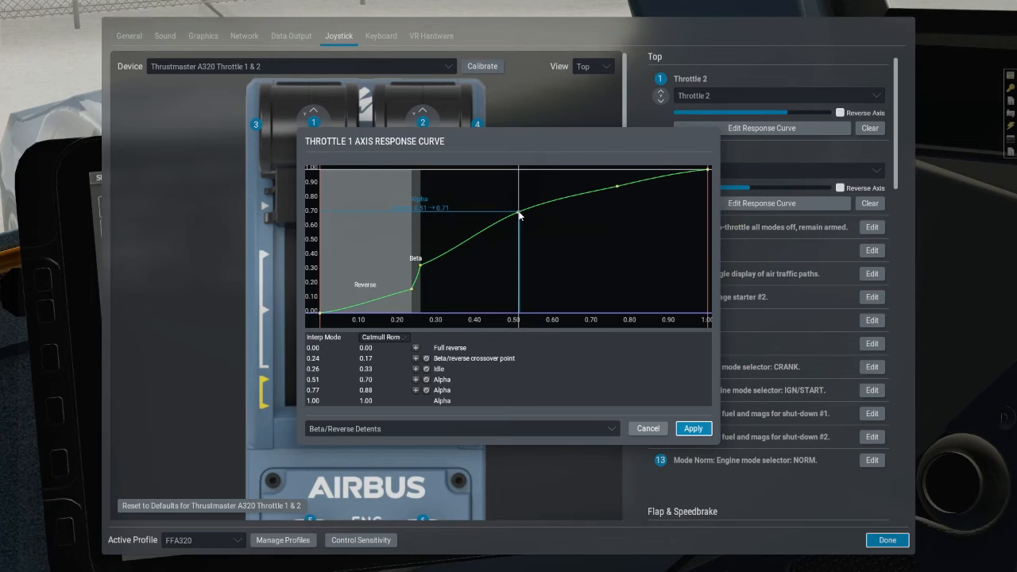
pyautogui.moveTo(518, 216); pyautogui.dragTo(518, 207)
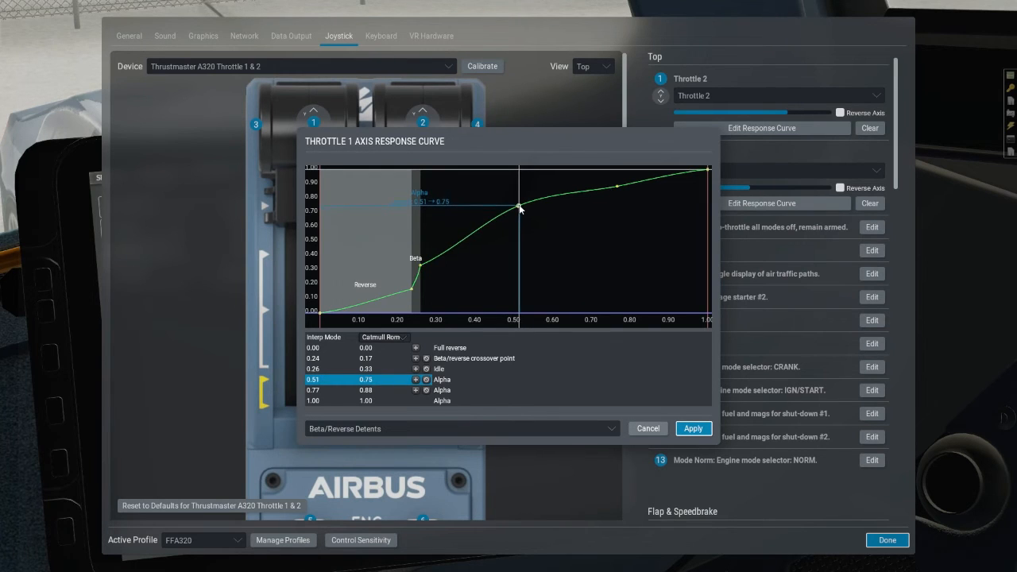
pyautogui.moveTo(519, 205); pyautogui.dragTo(521, 216)
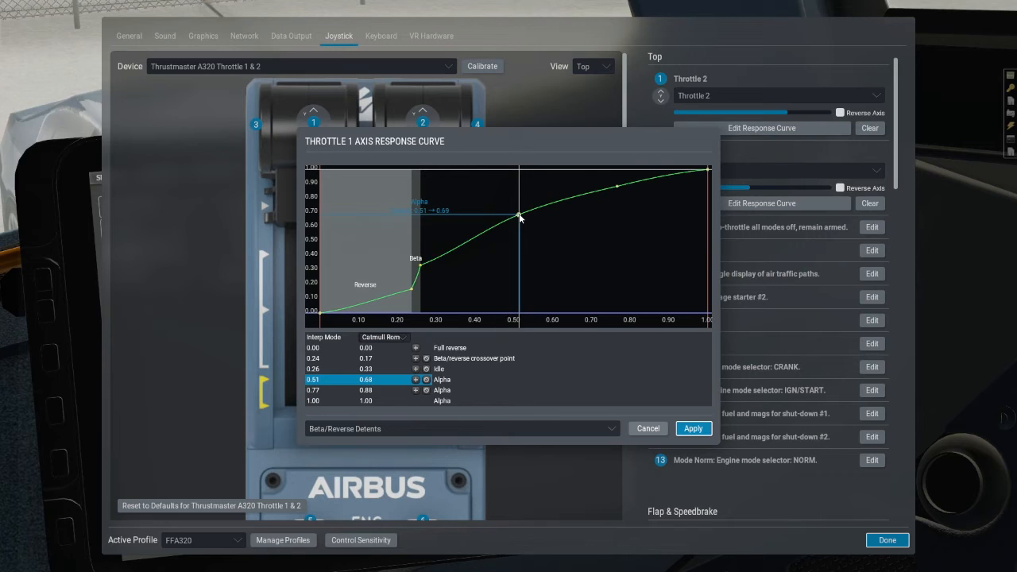
pyautogui.moveTo(521, 216); pyautogui.dragTo(522, 213)
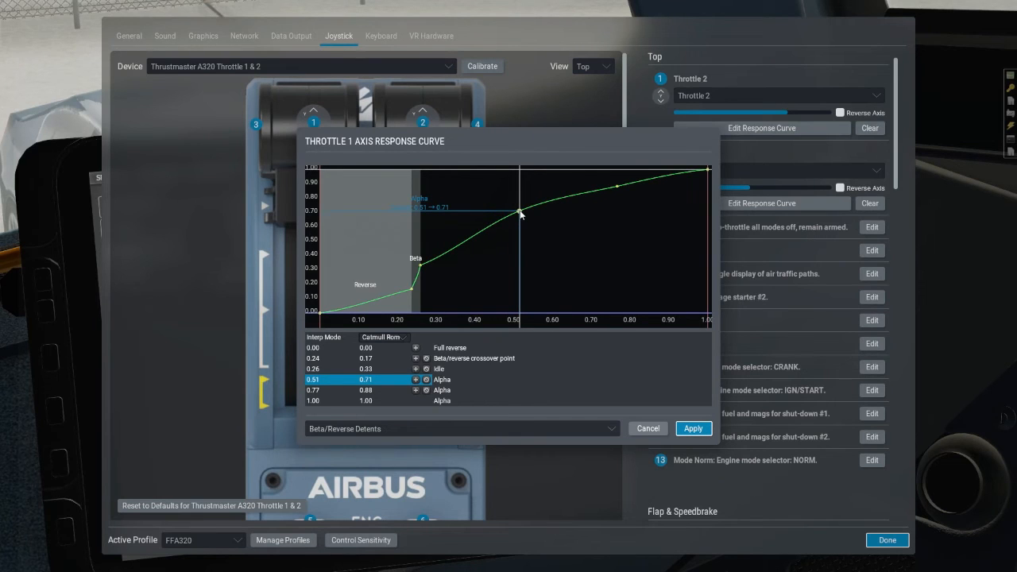
pyautogui.moveTo(522, 213); pyautogui.dragTo(522, 222)
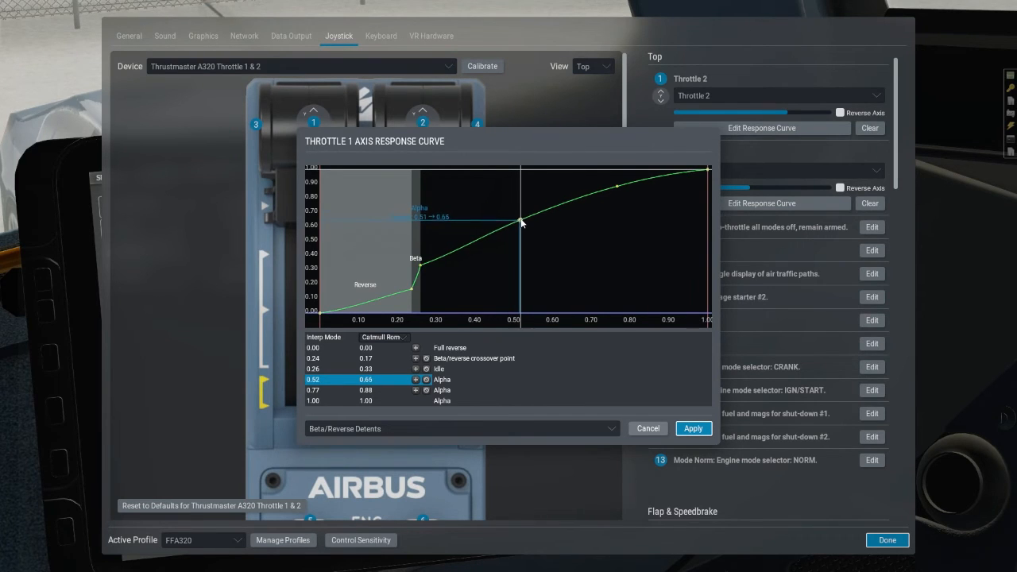
pyautogui.moveTo(521, 226); pyautogui.dragTo(521, 220)
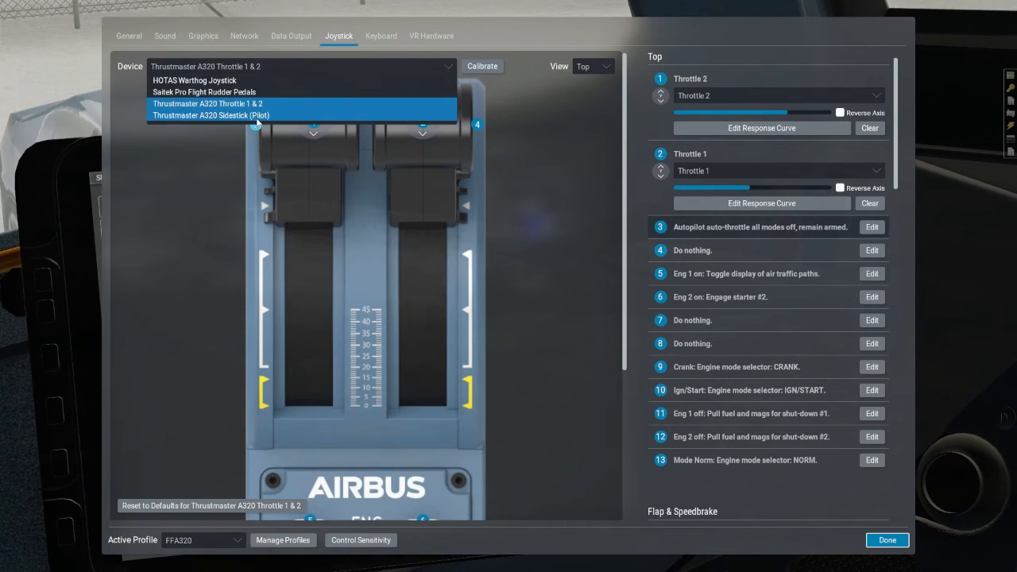
# - Select the Thrustmaster A320 Sidestick, review its pitch curve and reshape the roll axis curve
pyautogui.click(209, 114)
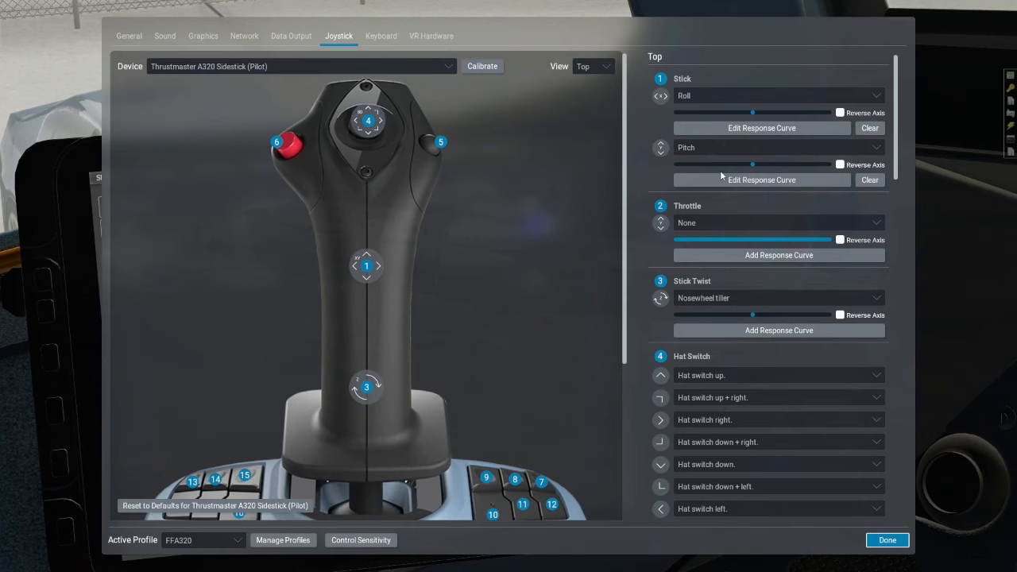
pyautogui.click(760, 179)
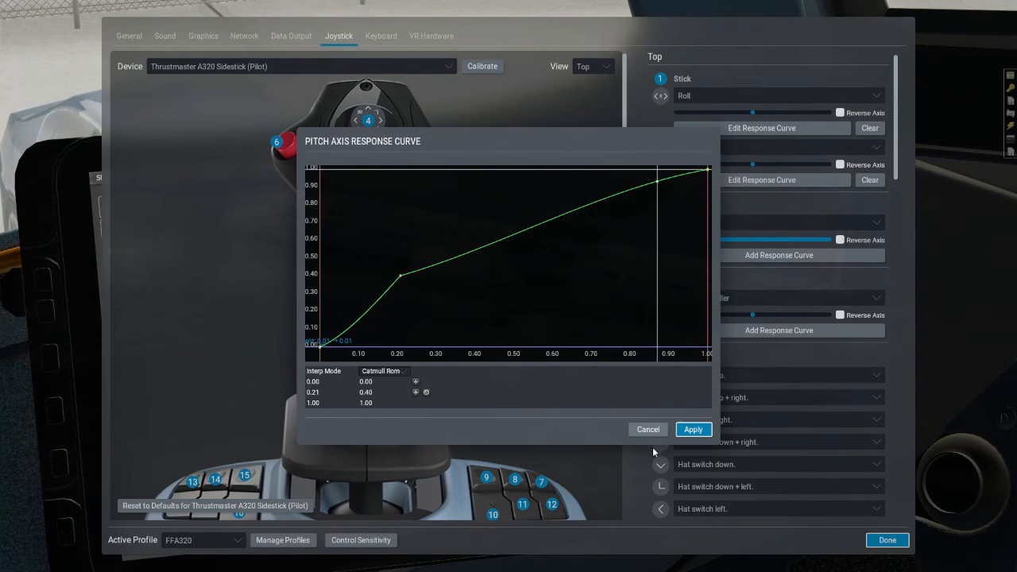
pyautogui.click(693, 429)
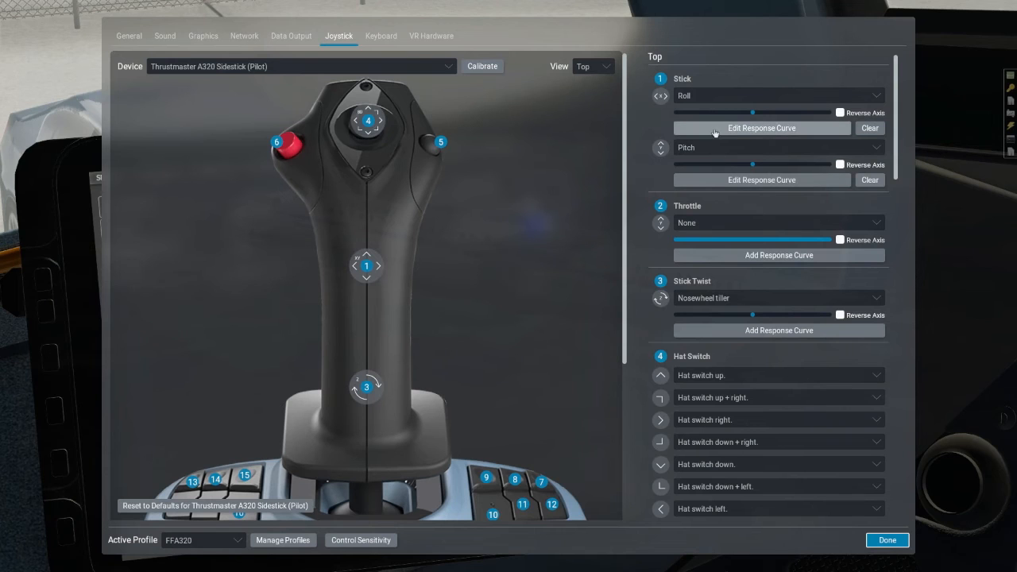
pyautogui.click(761, 127)
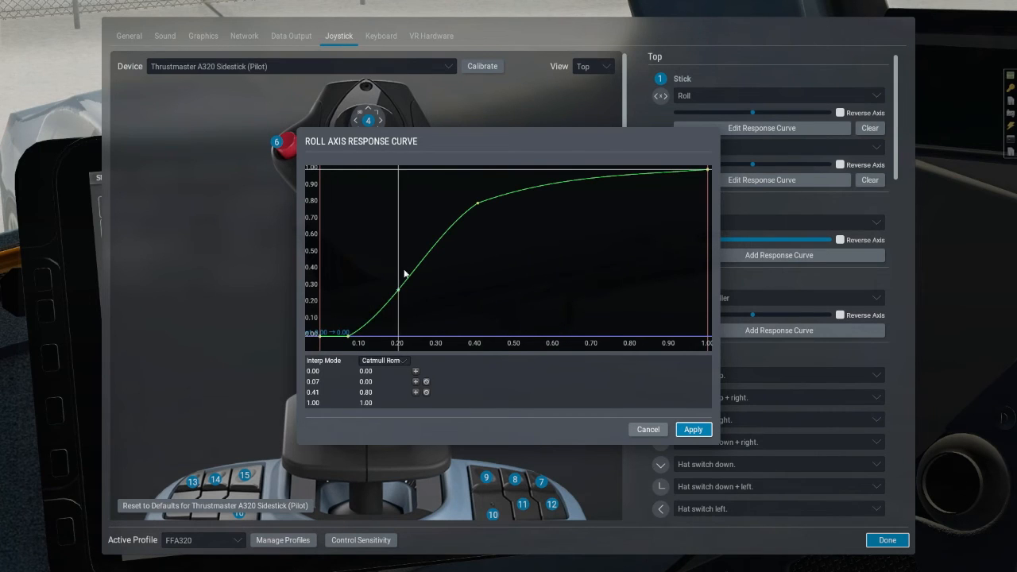
pyautogui.moveTo(398, 273); pyautogui.dragTo(436, 324)
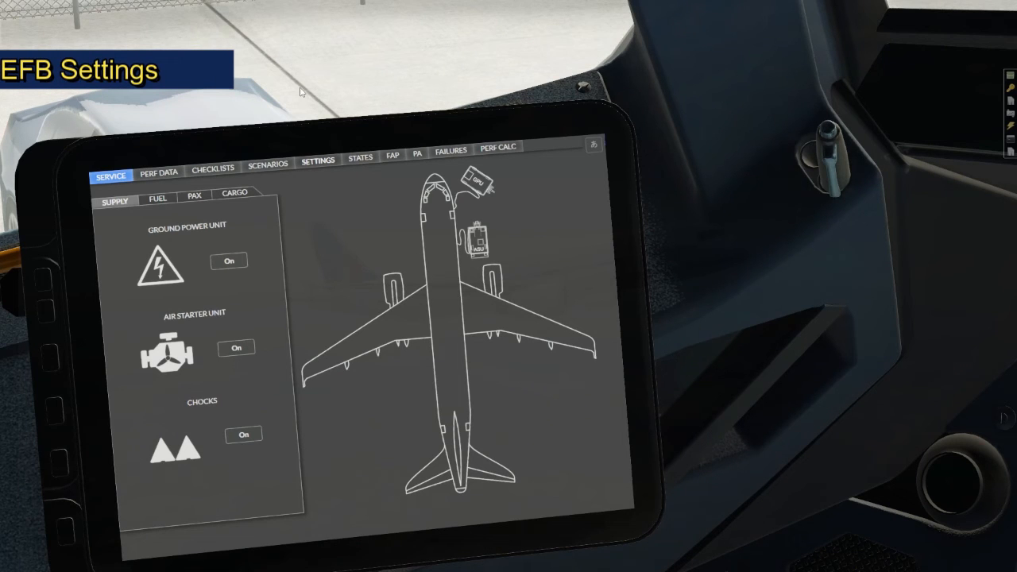
pyautogui.moveTo(319, 153)
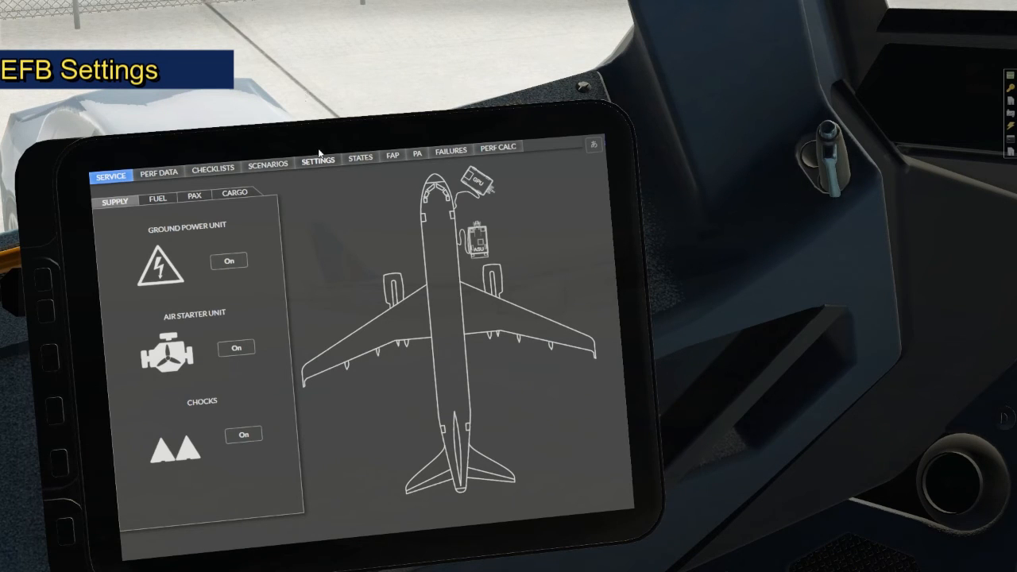
# - Browse the EFB settings: services, enabled EFB tabs and configuration options
pyautogui.click(318, 162)
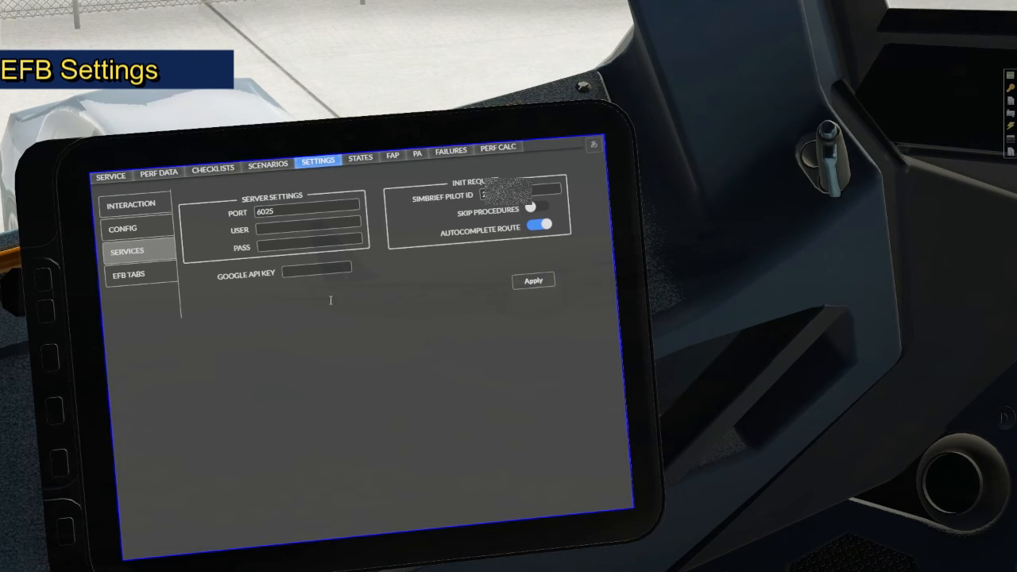
pyautogui.moveTo(543, 267)
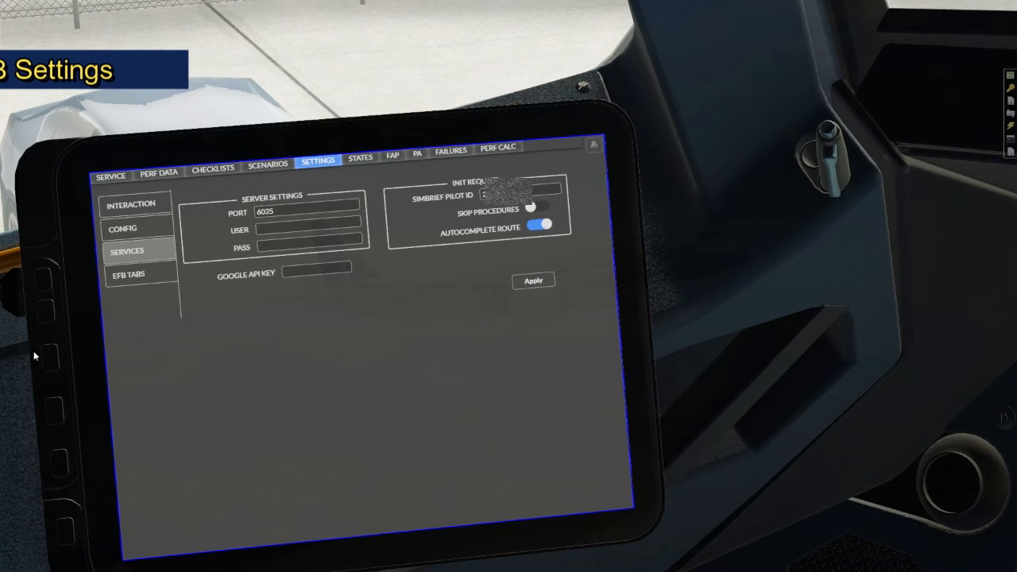
pyautogui.click(127, 274)
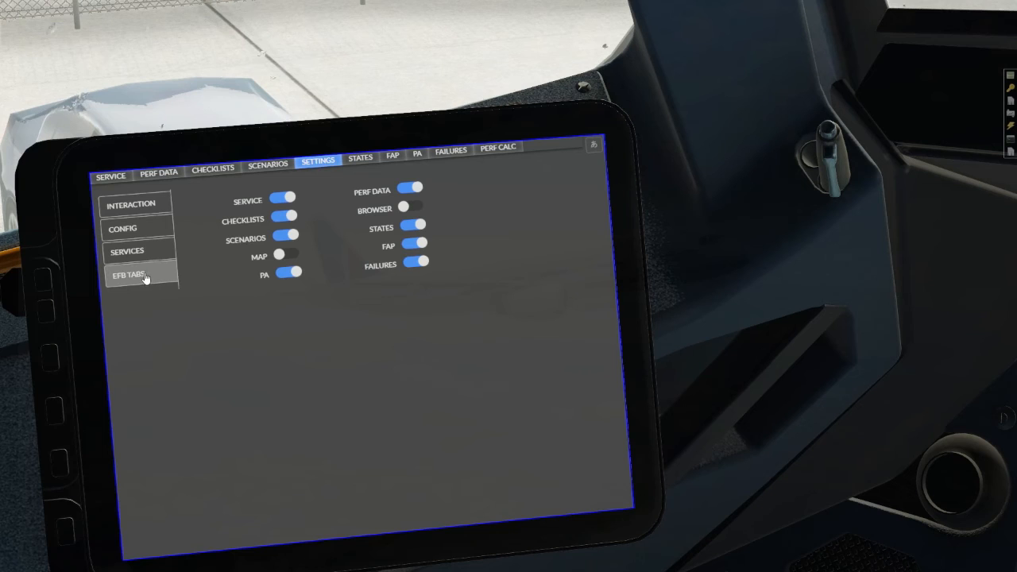
pyautogui.moveTo(294, 261)
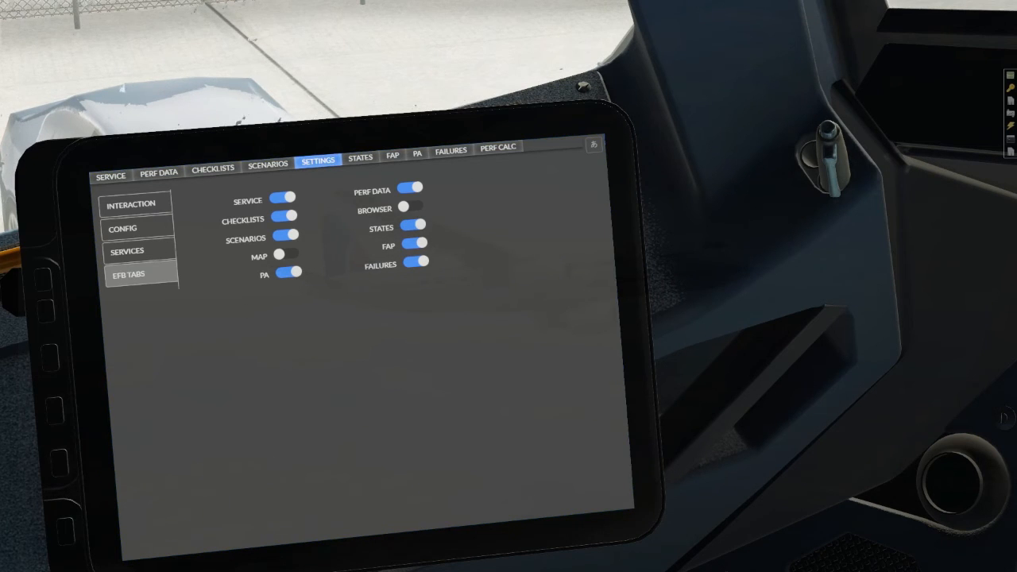
pyautogui.click(124, 229)
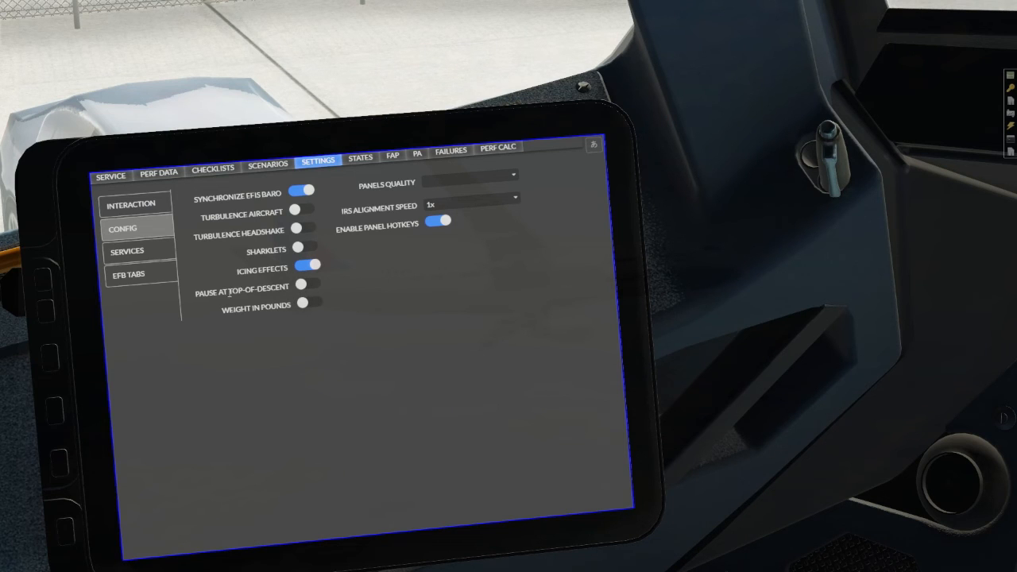
# - Show the takeoff performance calculator with TOGA thrust, V1 124, VR 125, V2 130
pyautogui.click(499, 147)
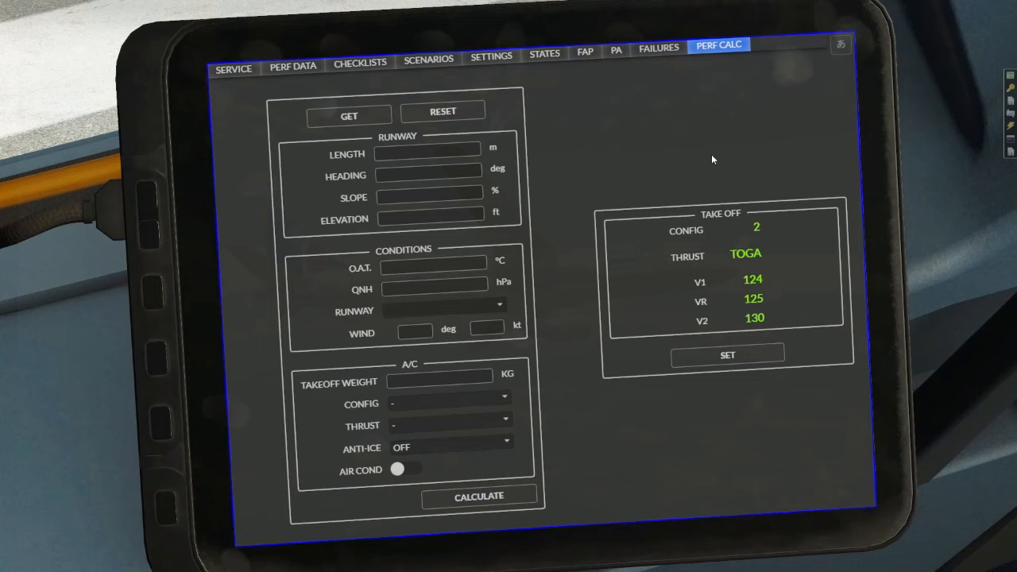
pyautogui.moveTo(716, 152)
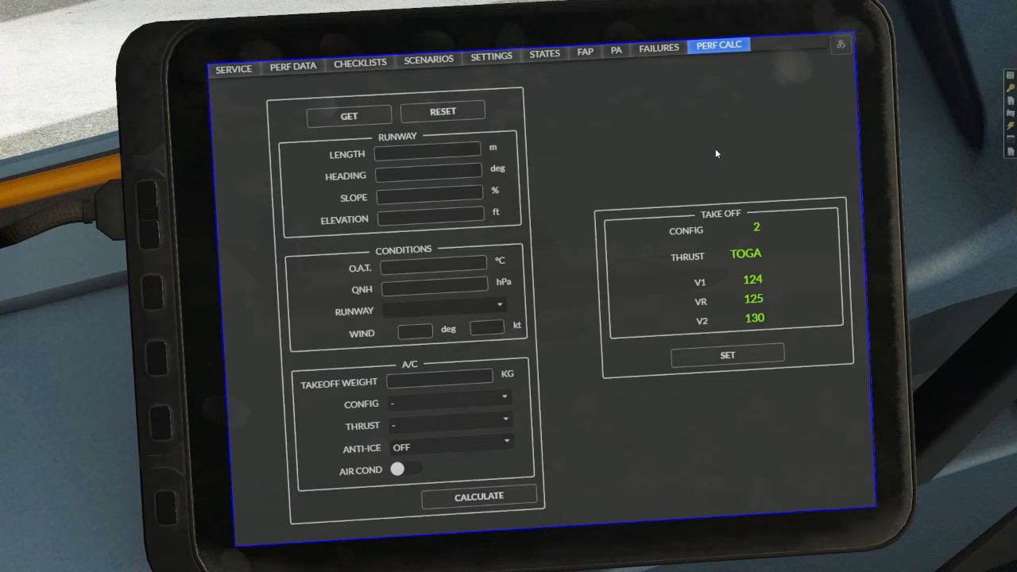
pyautogui.moveTo(709, 51)
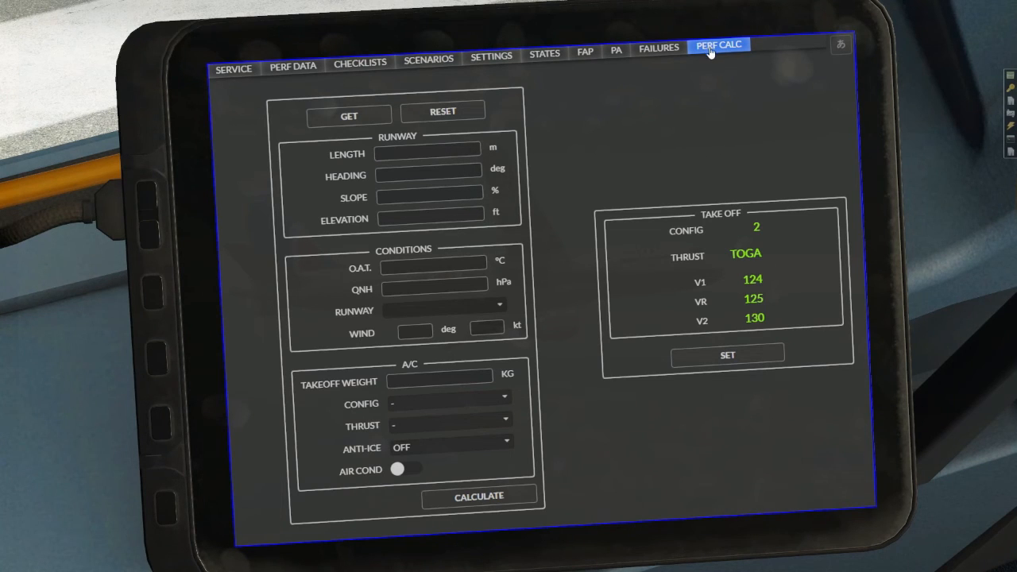
pyautogui.moveTo(658, 121)
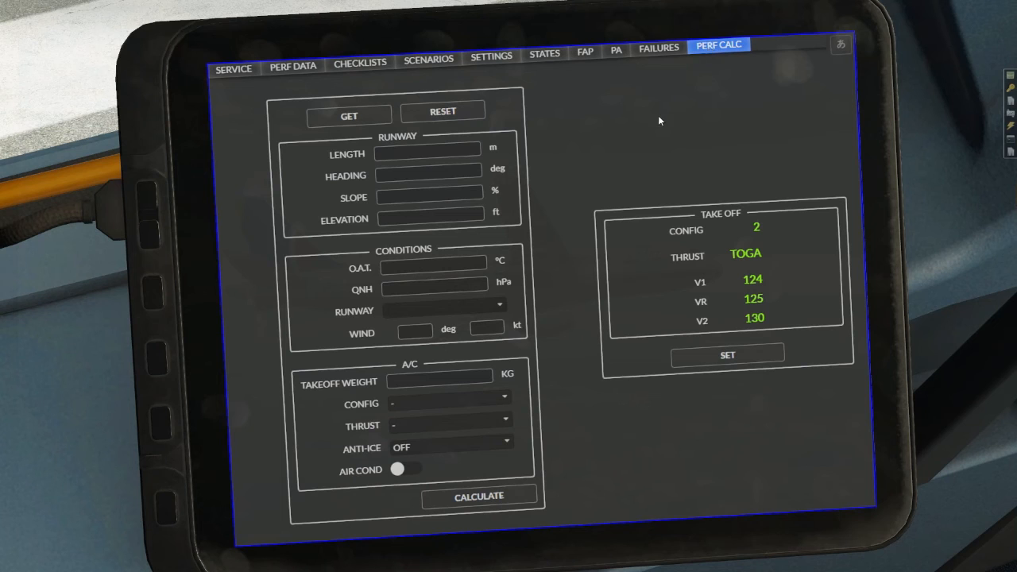
pyautogui.click(348, 116)
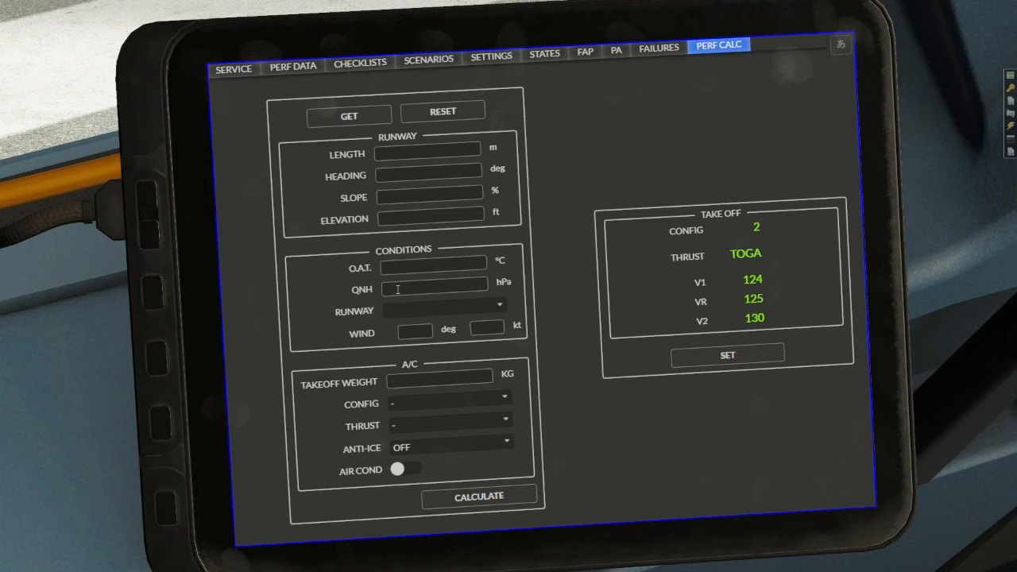
pyautogui.moveTo(417, 381)
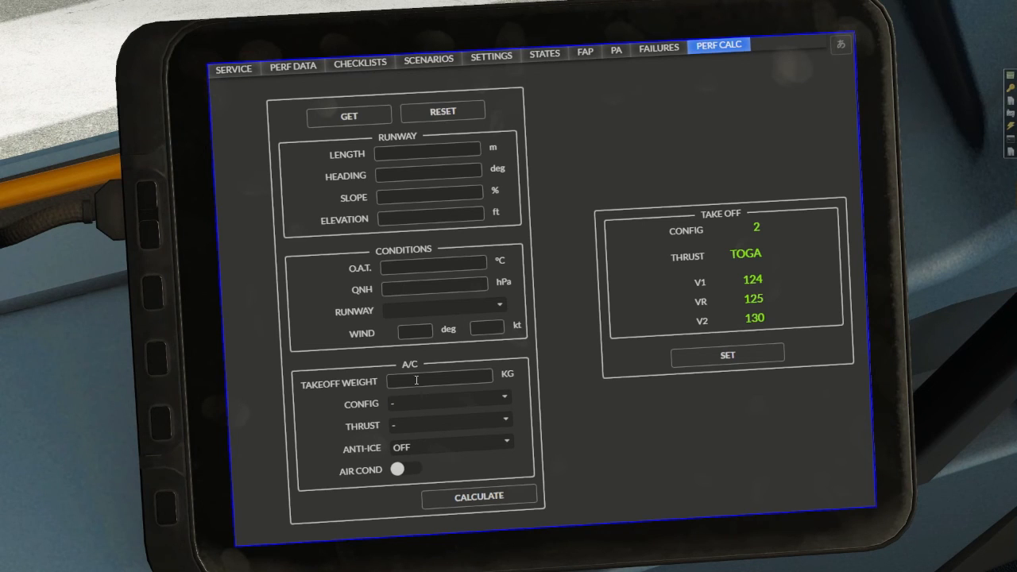
pyautogui.moveTo(416, 406)
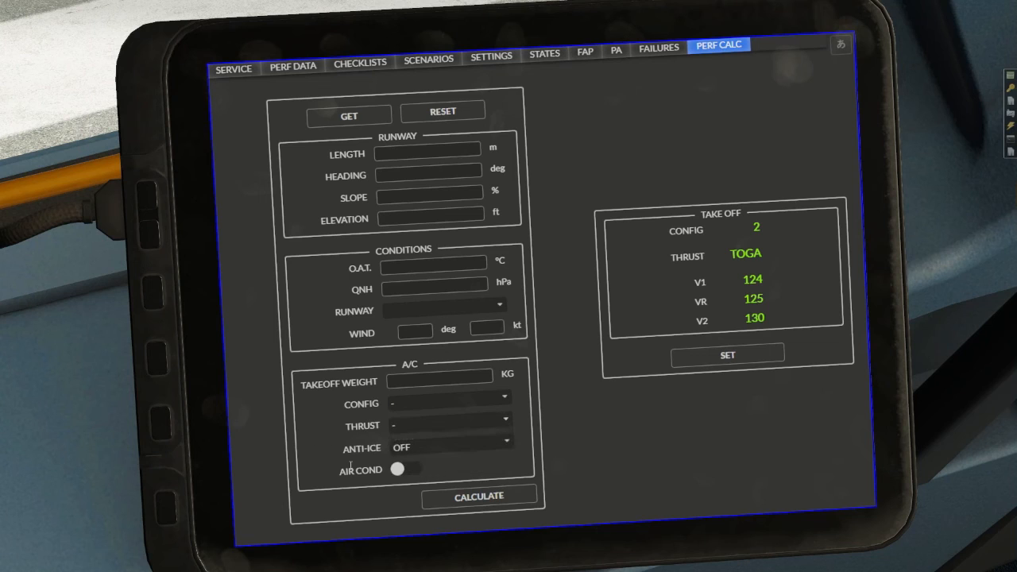
pyautogui.moveTo(437, 453)
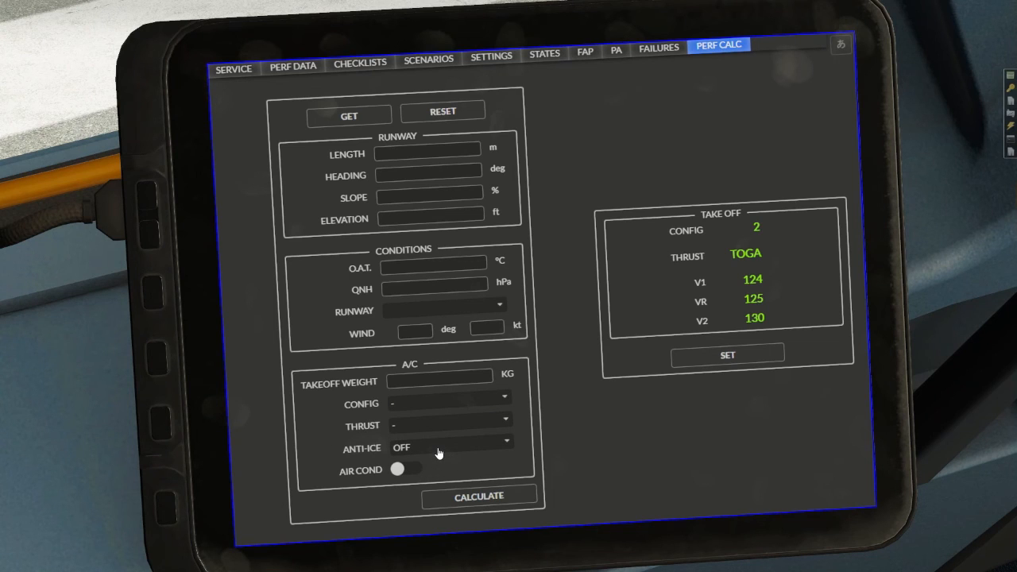
pyautogui.moveTo(412, 470)
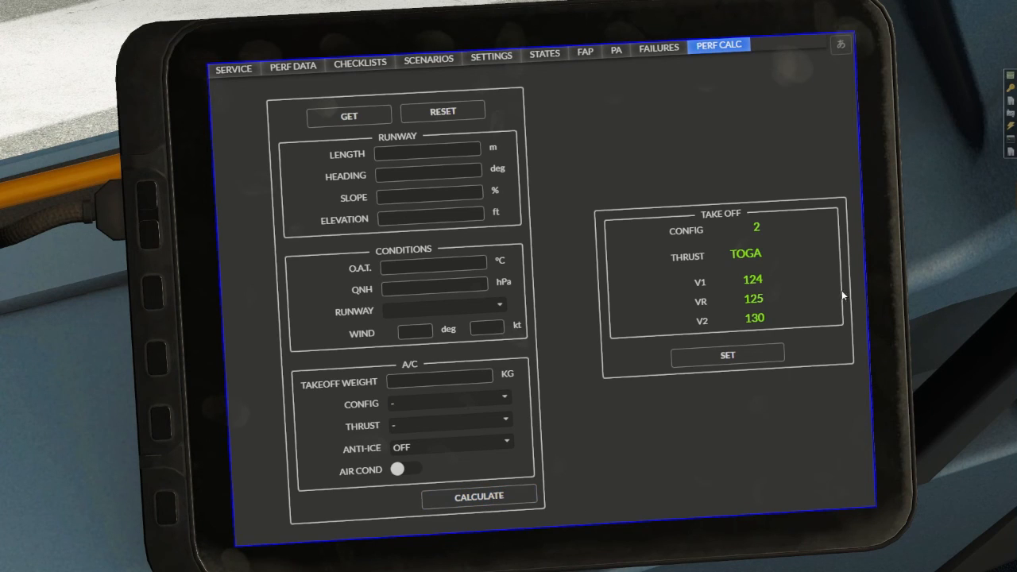
pyautogui.moveTo(713, 232)
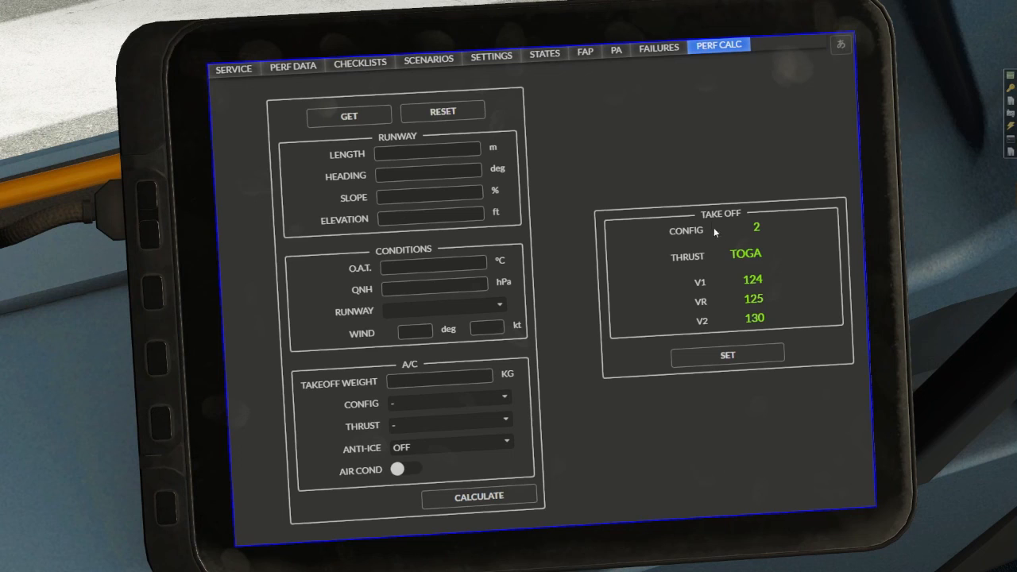